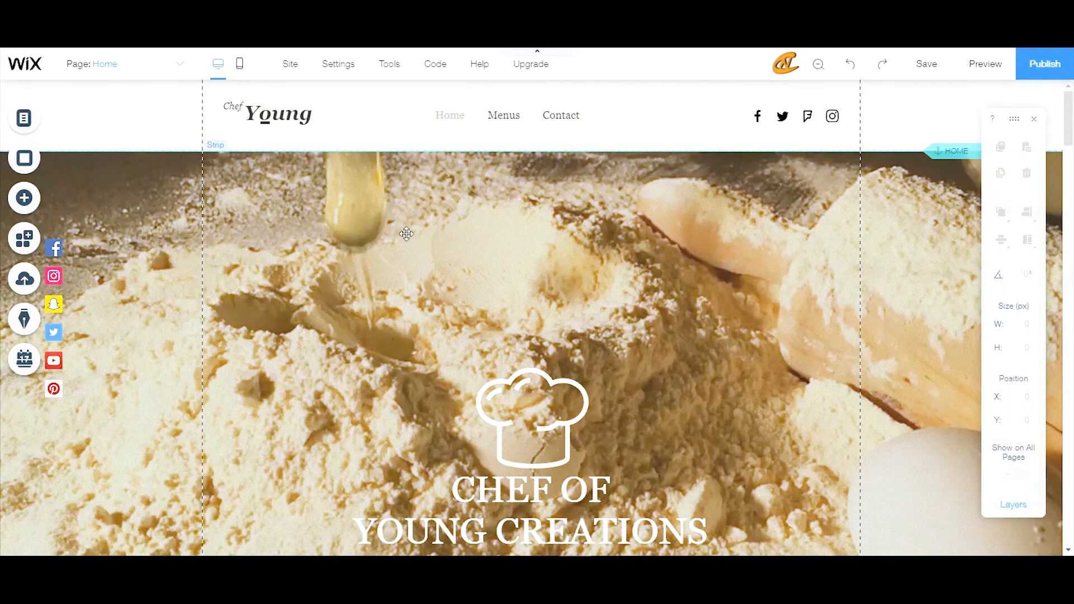
mouse_move(69, 193)
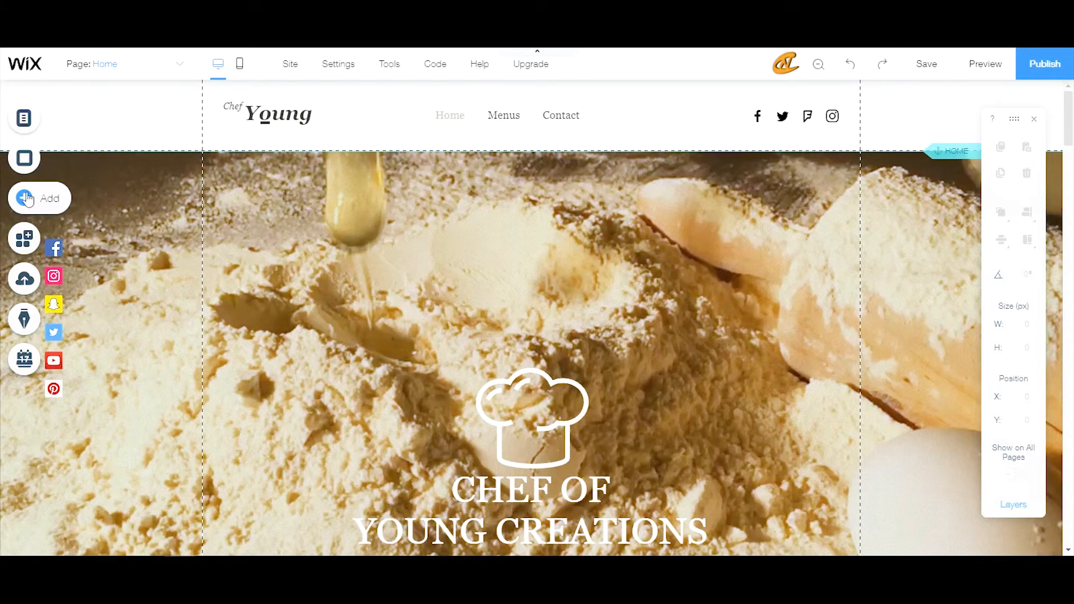
Browse the Welcome, Subscribe, Promotion and Contact lightbox design categories from the Add panel
left_click(39, 200)
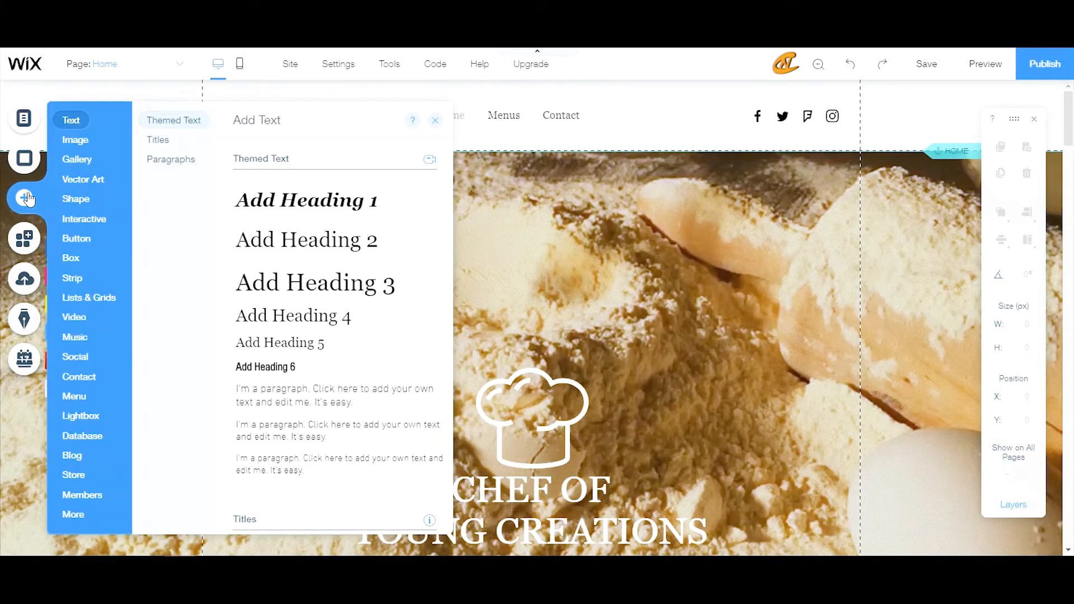
mouse_move(60, 411)
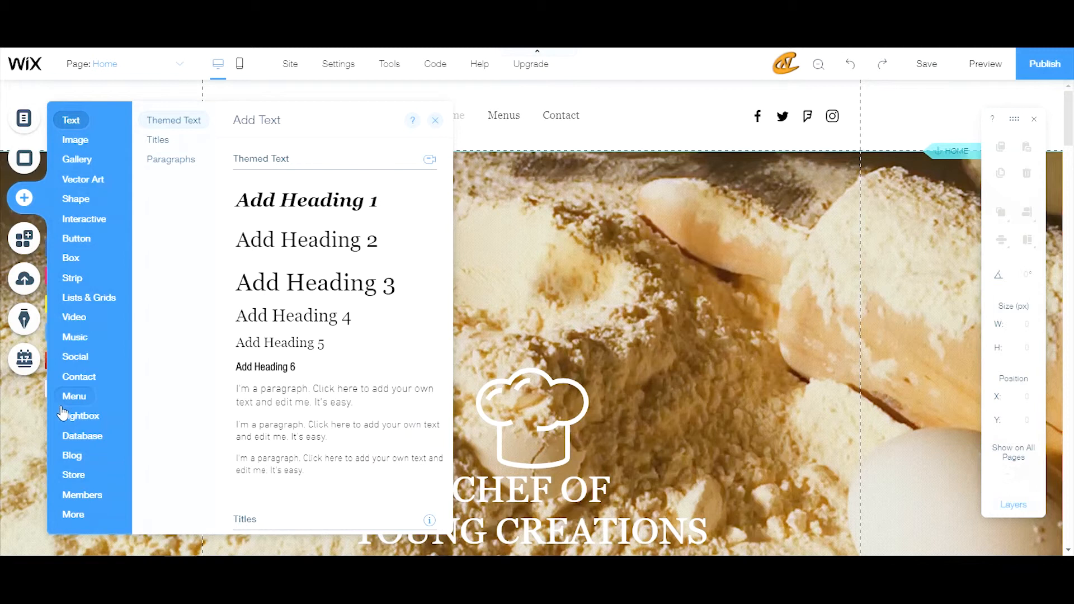
left_click(81, 416)
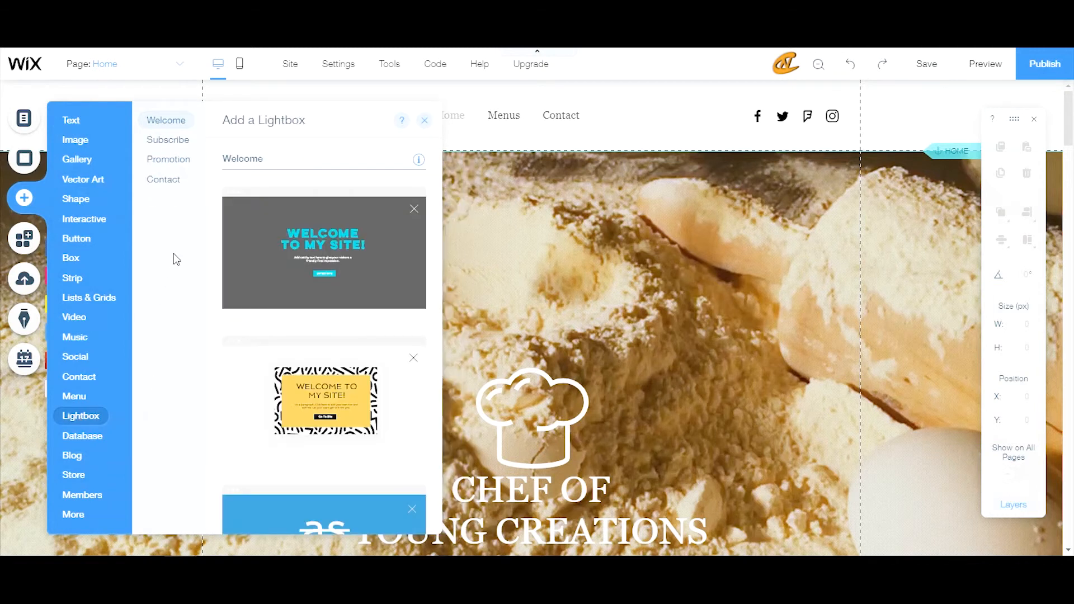
mouse_move(181, 243)
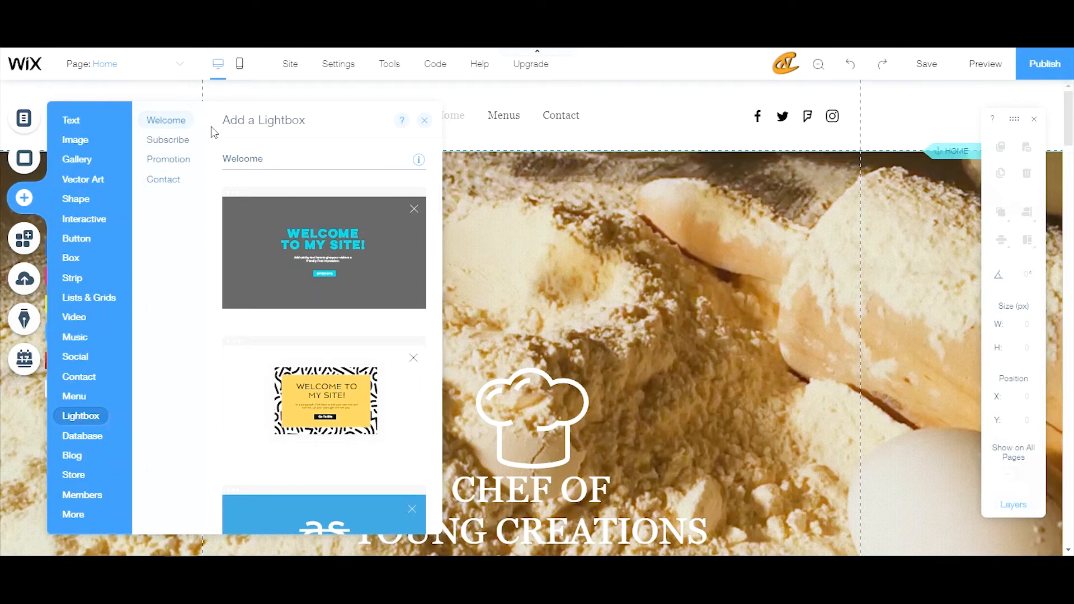
left_click(168, 139)
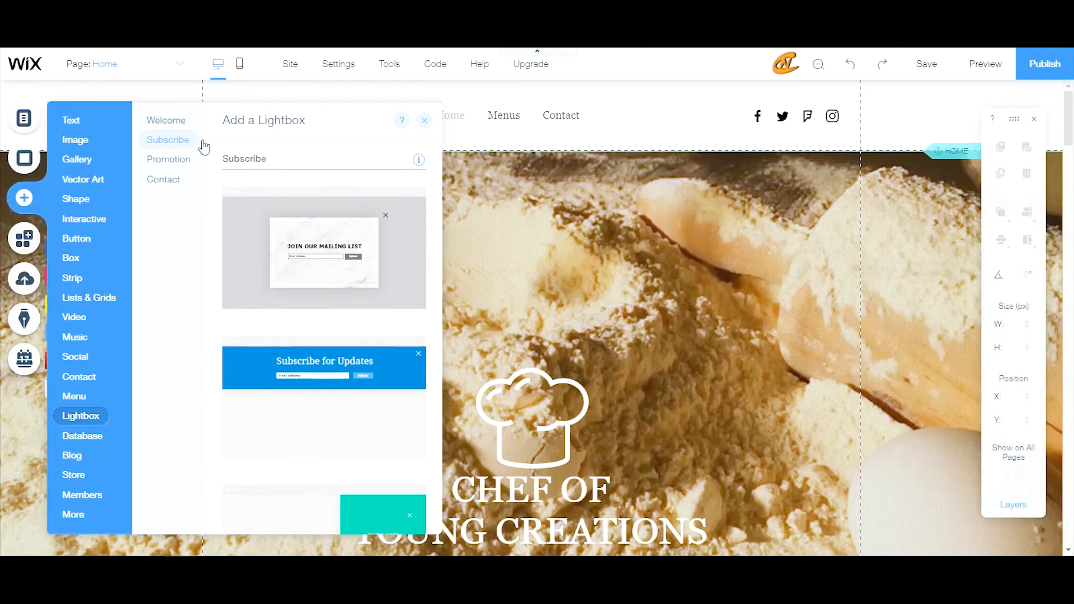
left_click(168, 159)
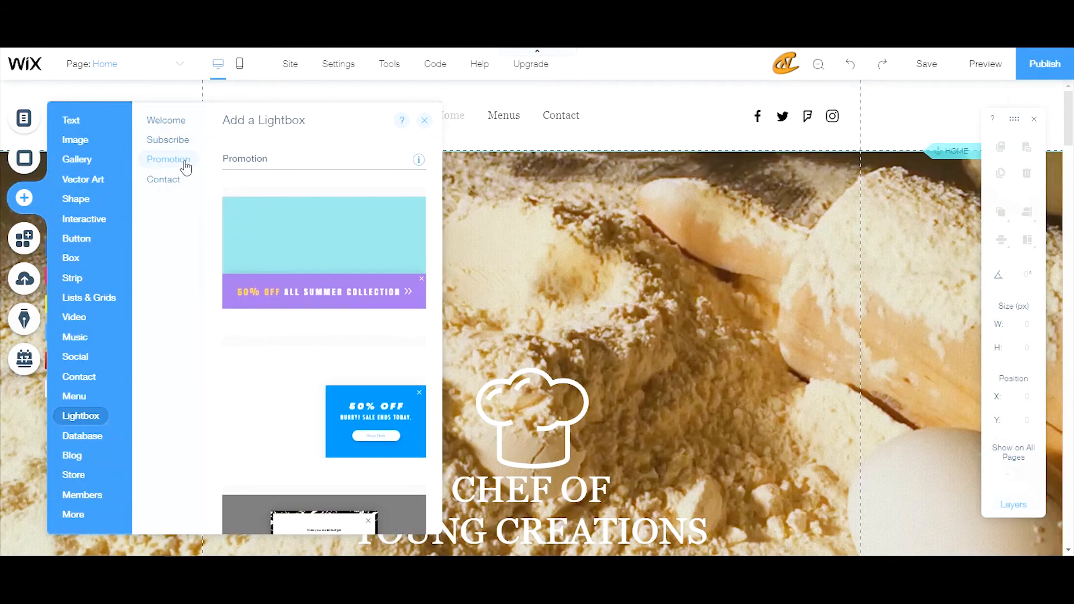
left_click(163, 179)
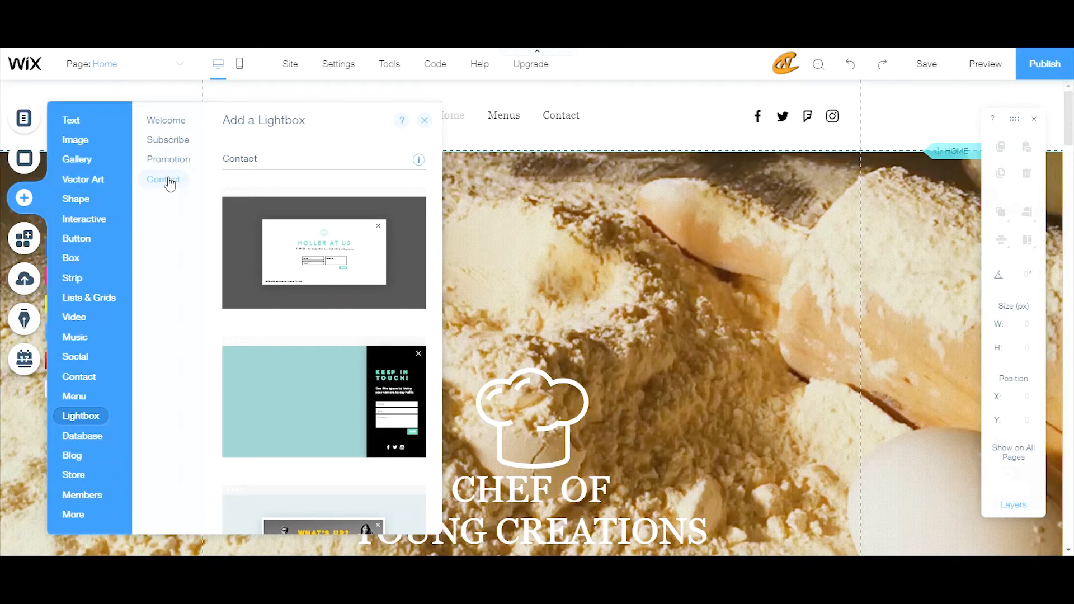
Return to the Welcome designs, then the Subscribe designs down to Subscribe for Updates
left_click(165, 121)
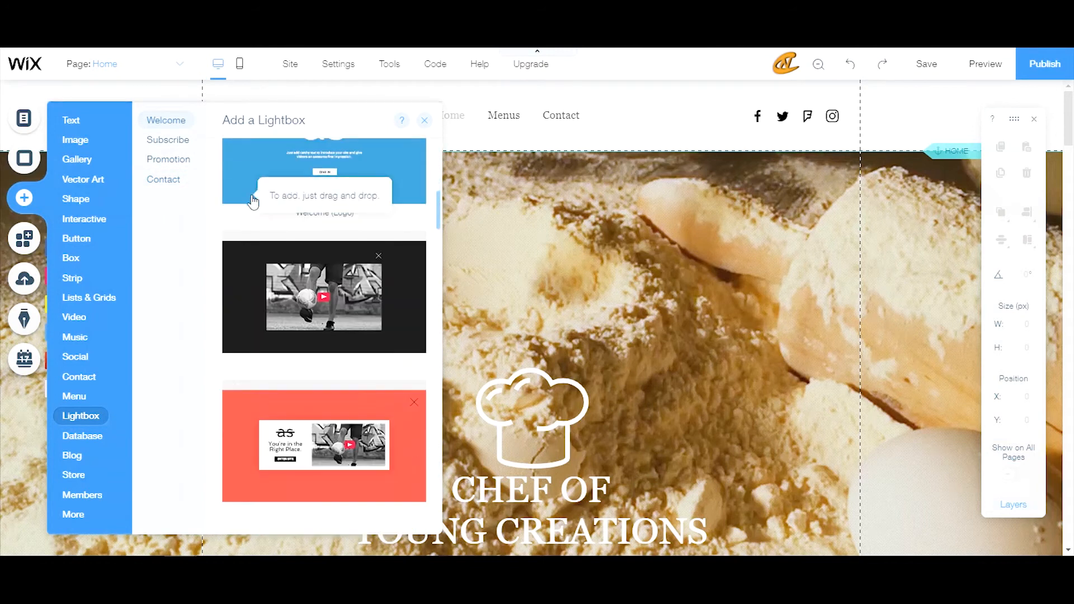
left_click(168, 140)
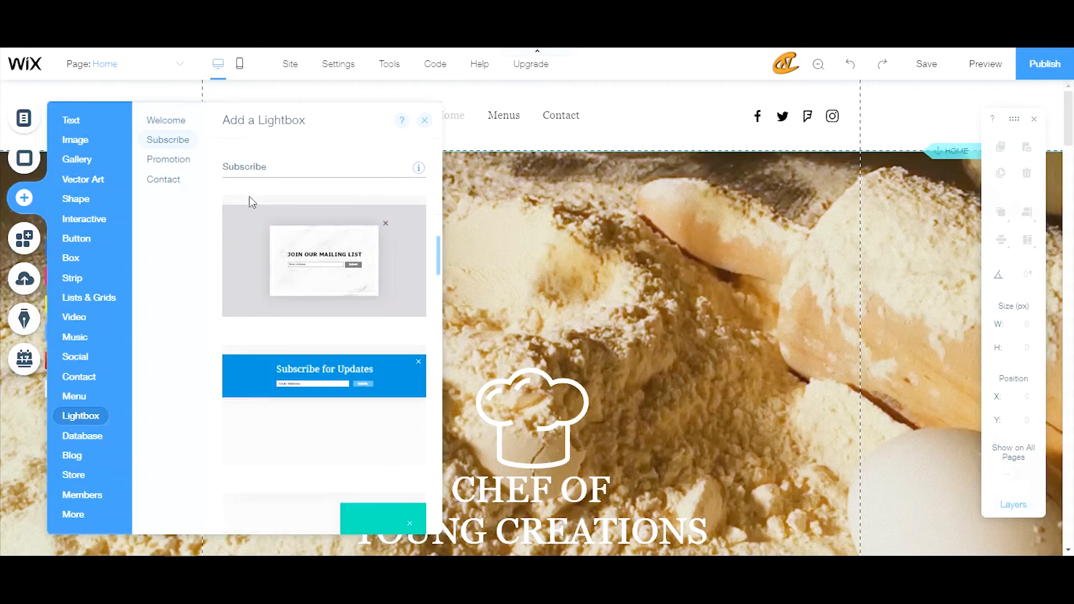
scroll("down", 3)
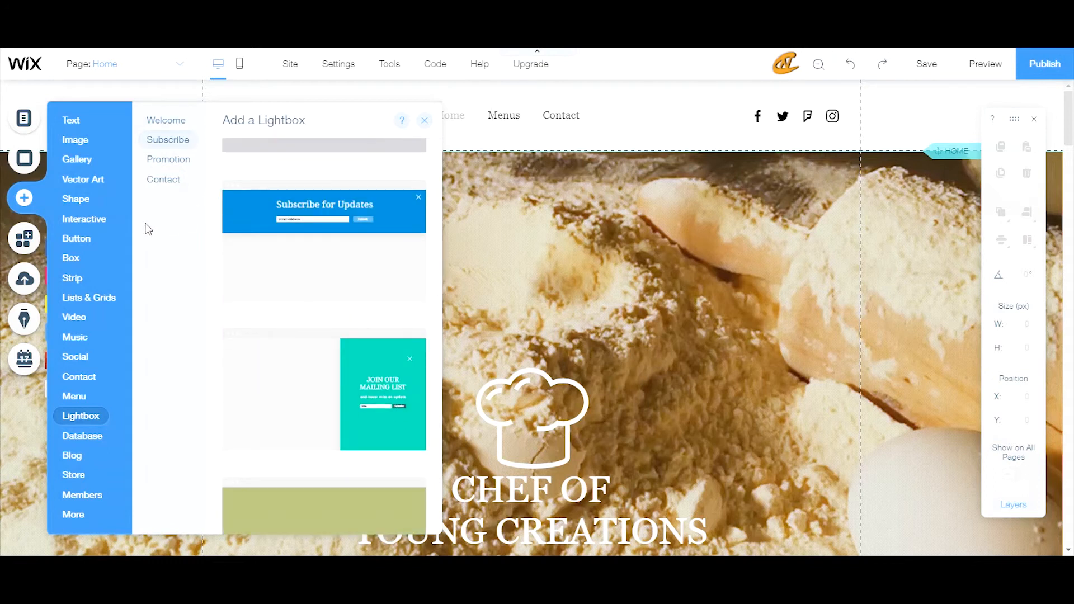
left_click(75, 199)
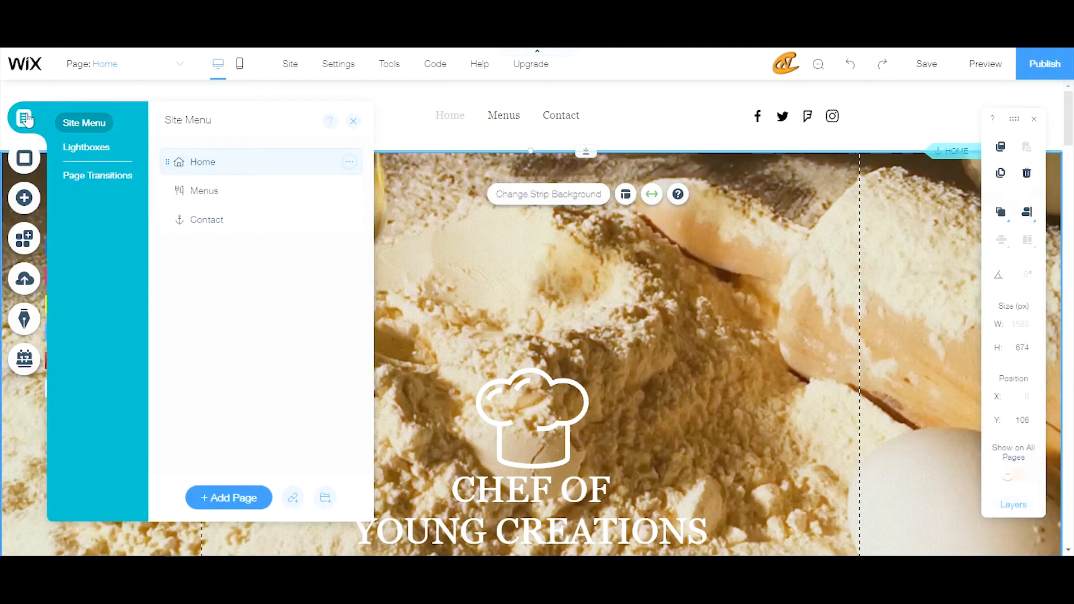
Review the site's lightbox list showing Promo (Corner), start adding one, then cancel back to Home
left_click(86, 147)
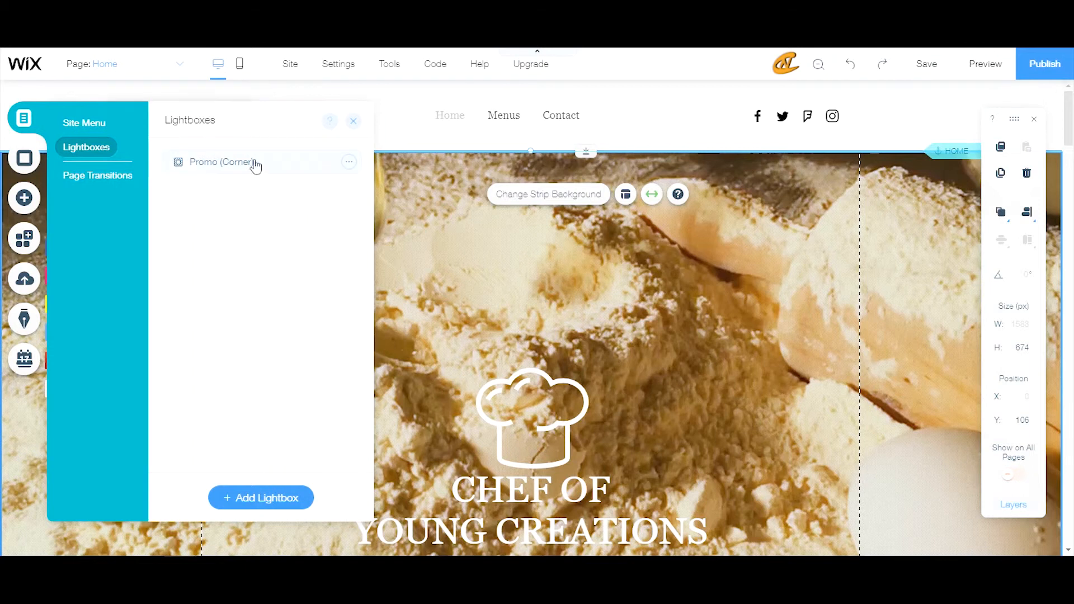
mouse_move(261, 498)
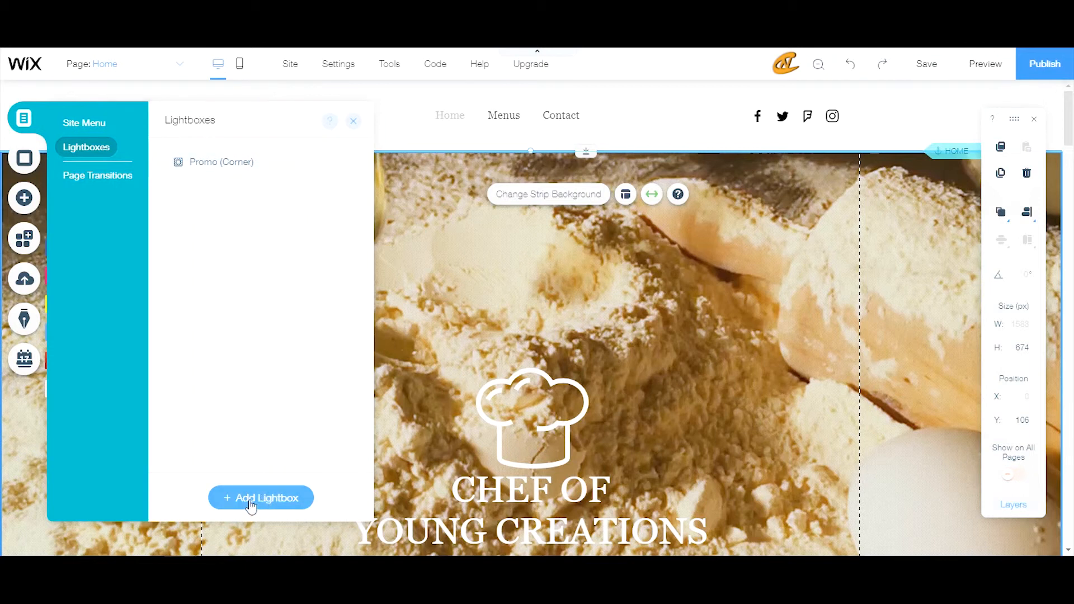
left_click(261, 498)
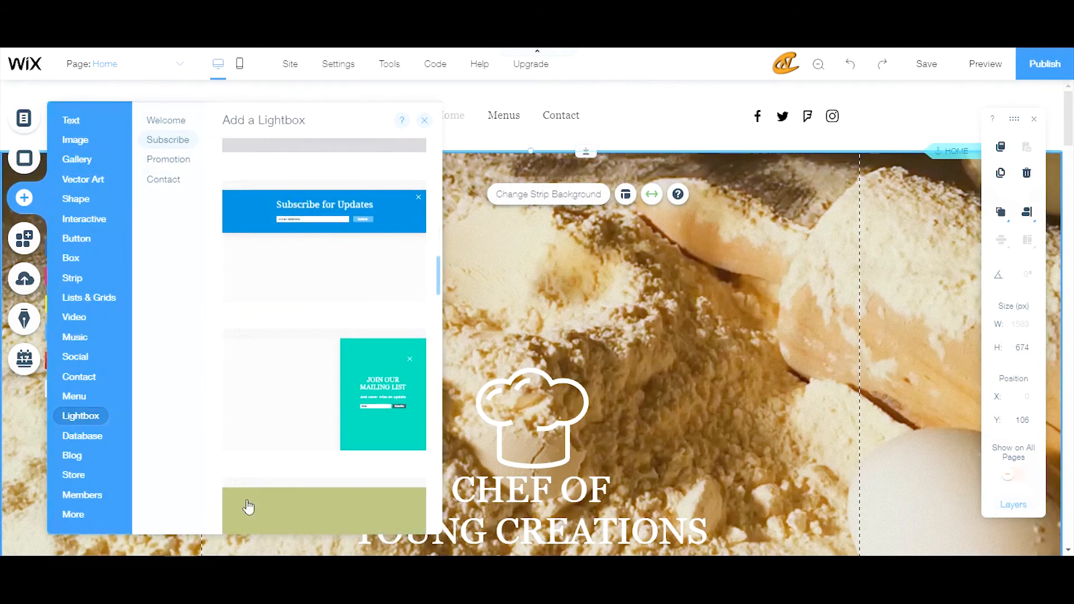
mouse_move(293, 227)
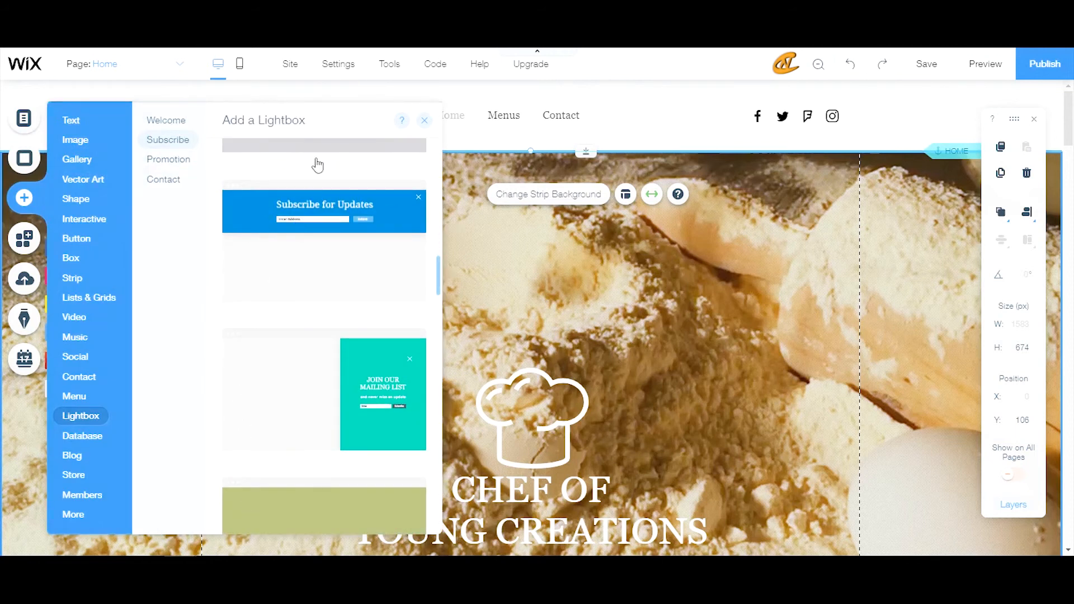
left_click(425, 121)
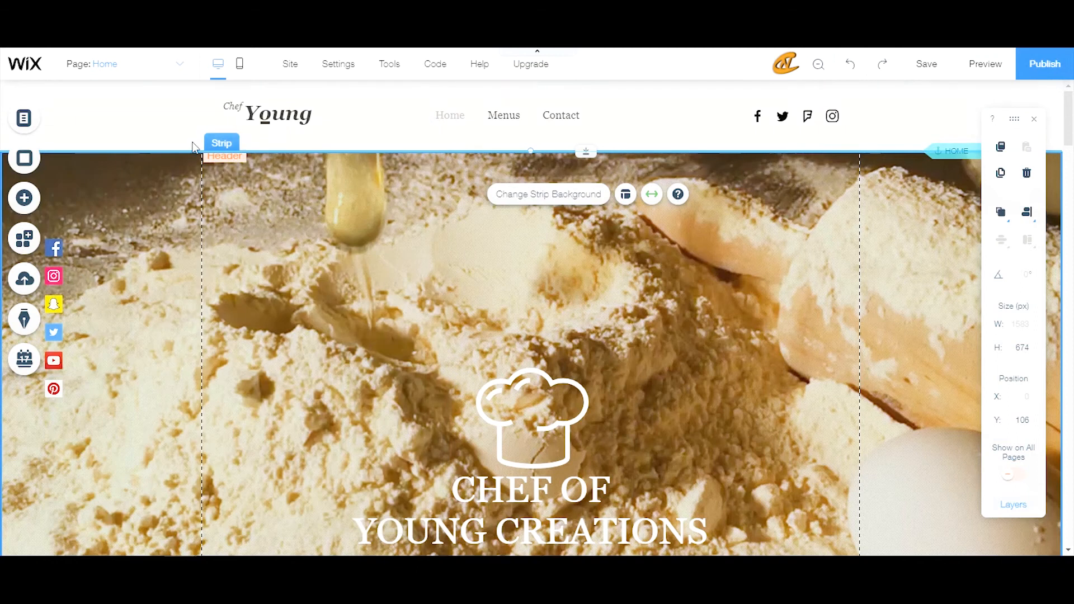
mouse_move(145, 70)
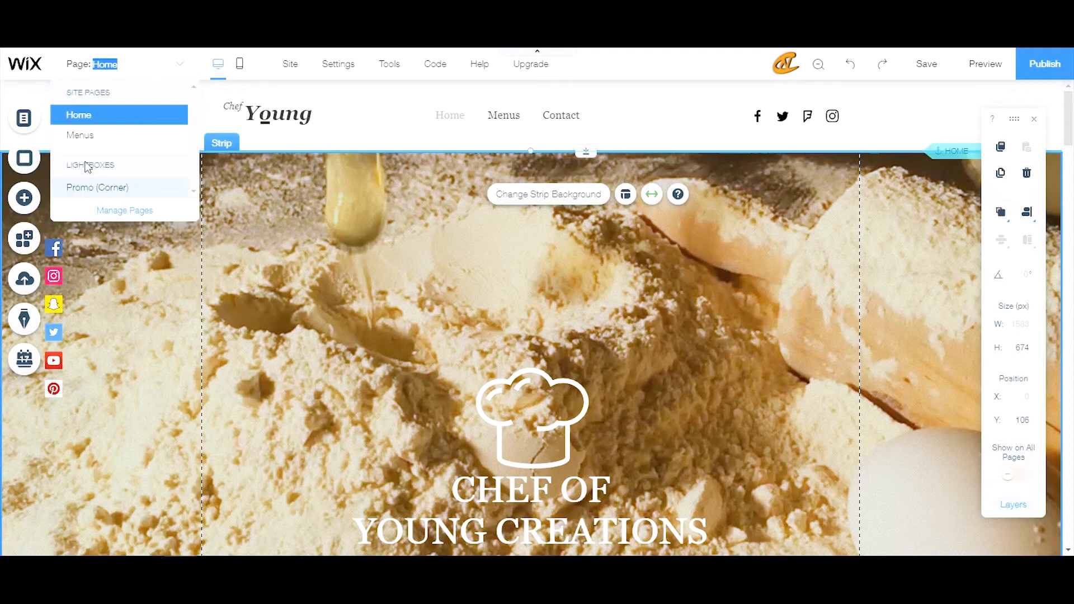
mouse_move(78, 191)
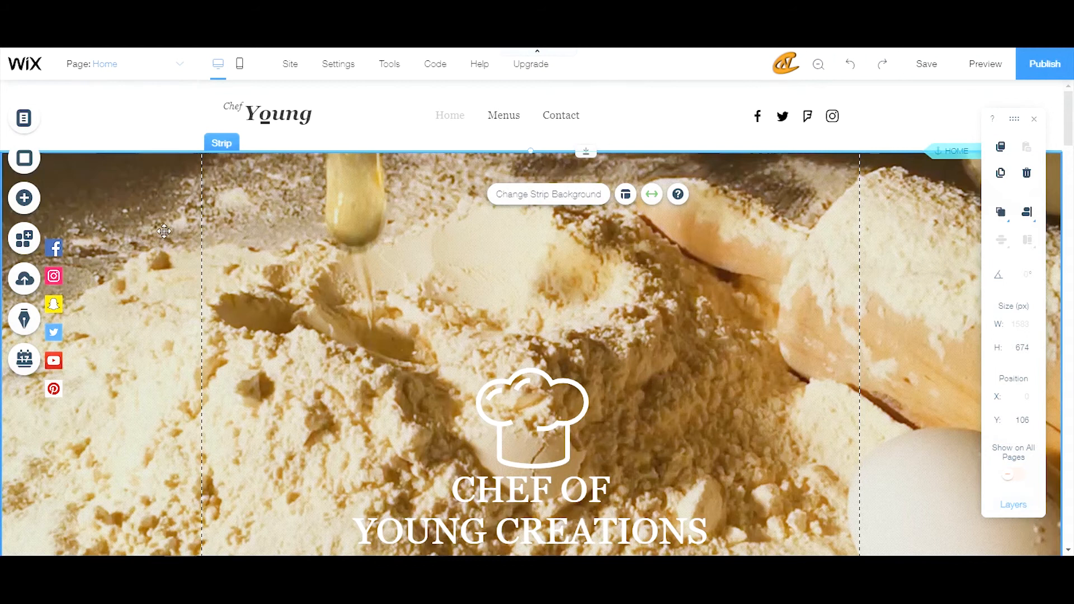
From the Lightboxes page list, start a new lightbox and browse the Subscribe designs down to Subscribe (Top)
left_click(24, 119)
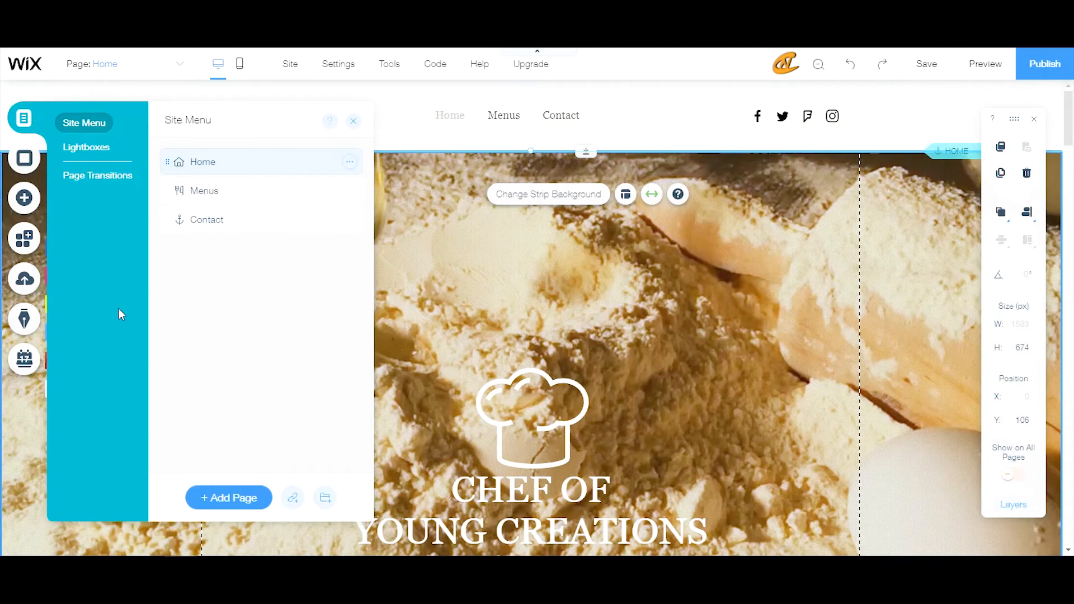
left_click(86, 148)
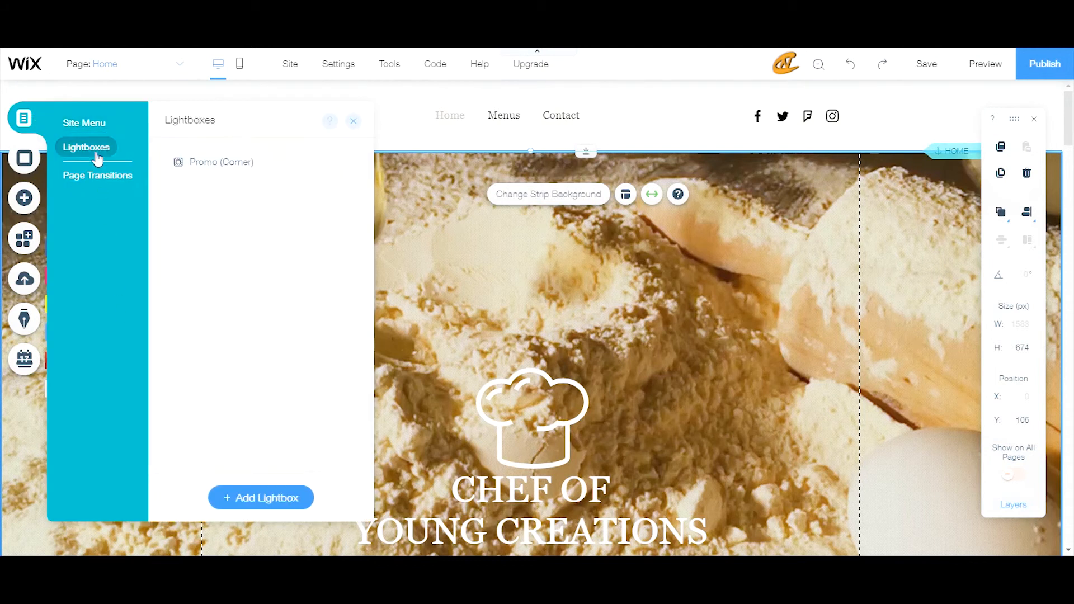
left_click(261, 497)
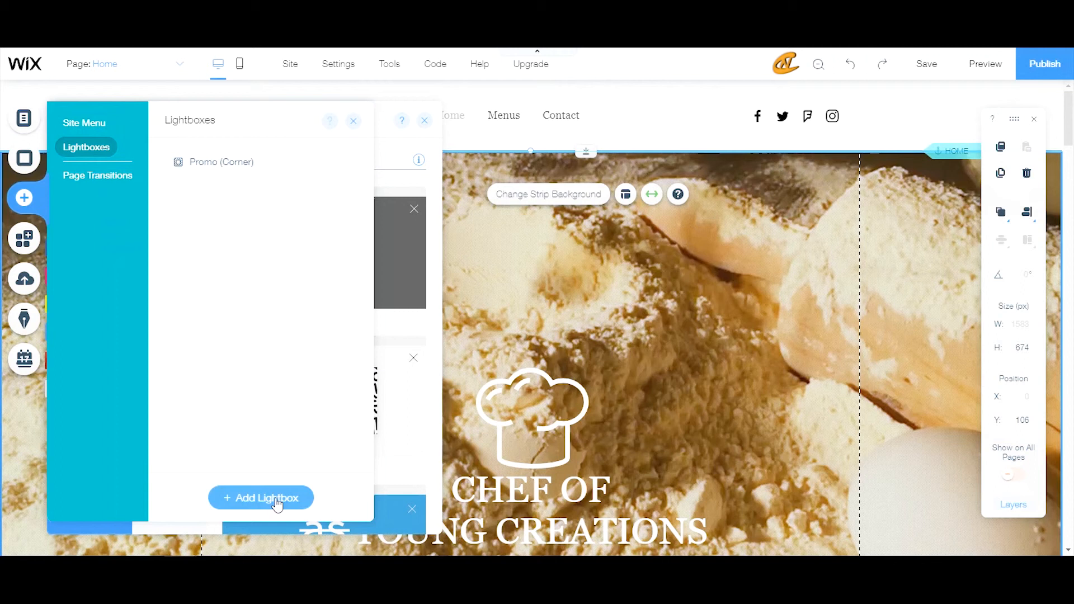
left_click(261, 496)
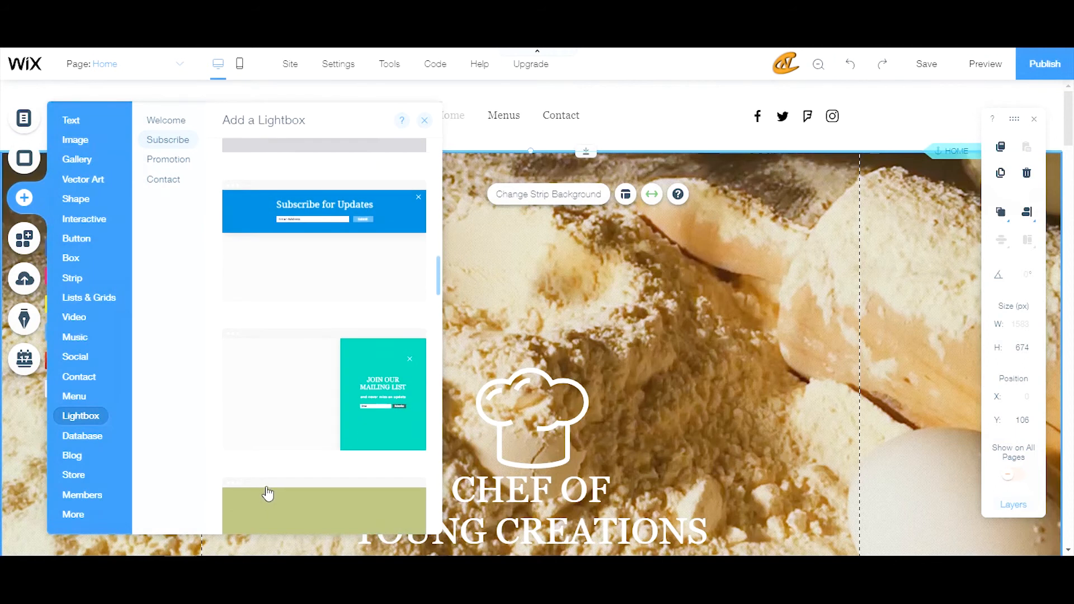
scroll("down", 3)
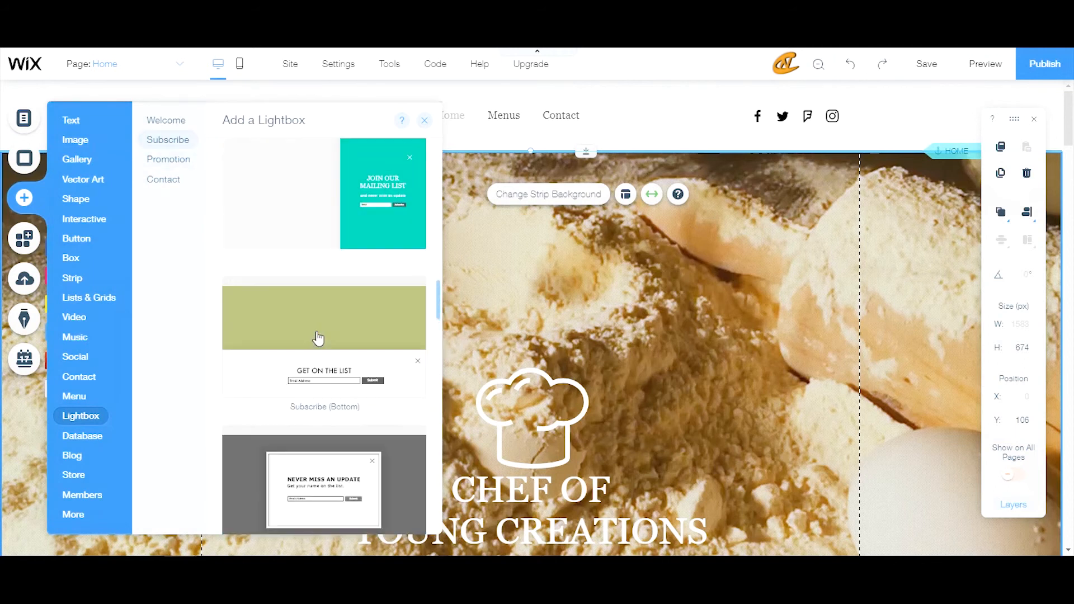
scroll("down", 3)
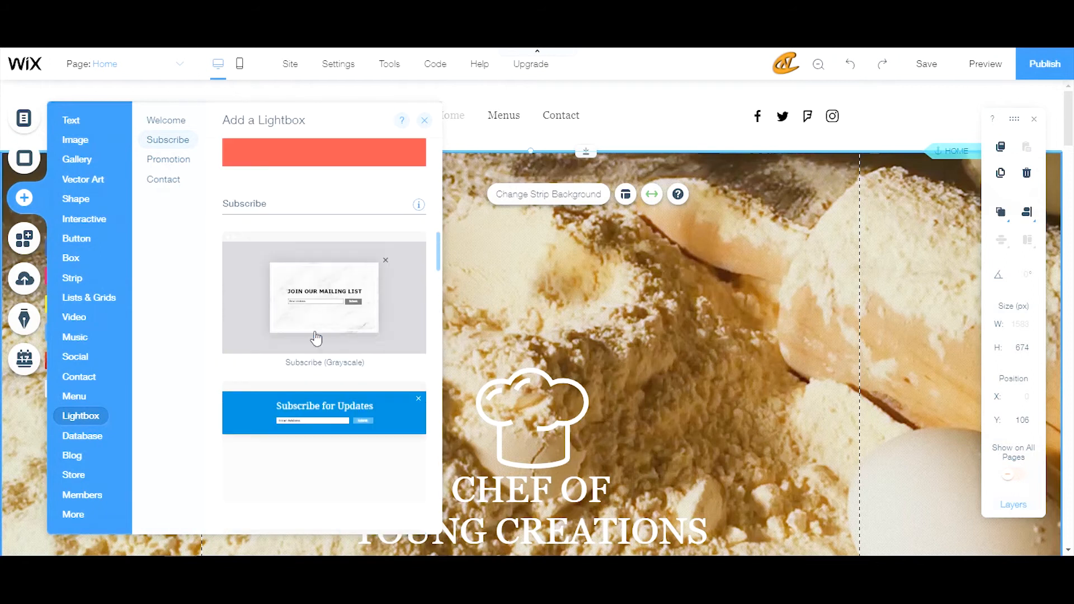
scroll("down", 3)
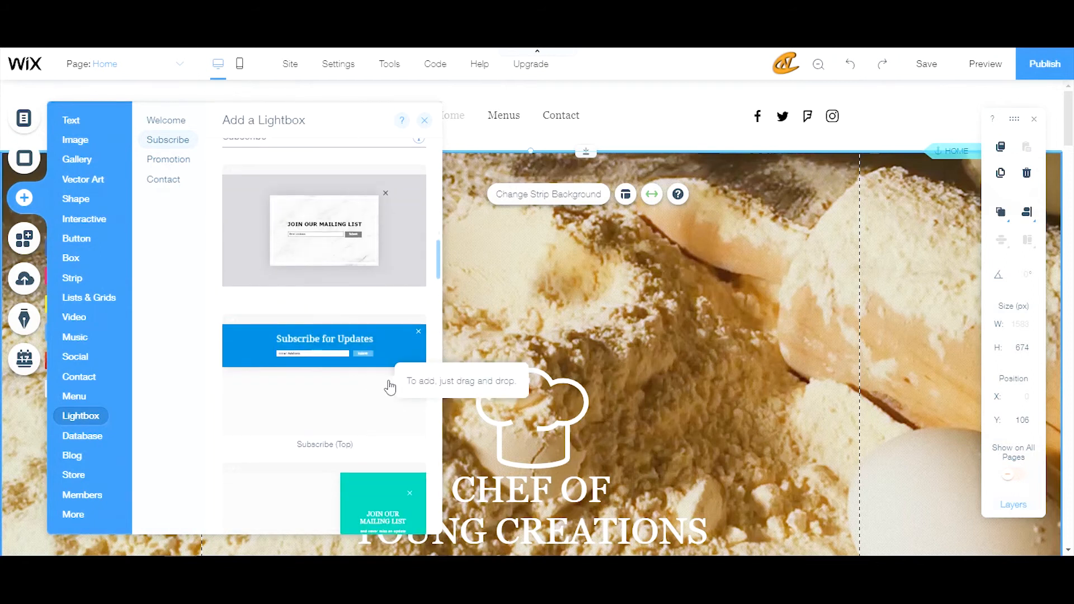
Add the Subscribe (Top) lightbox with its email field and Submit button to the site
left_click(325, 344)
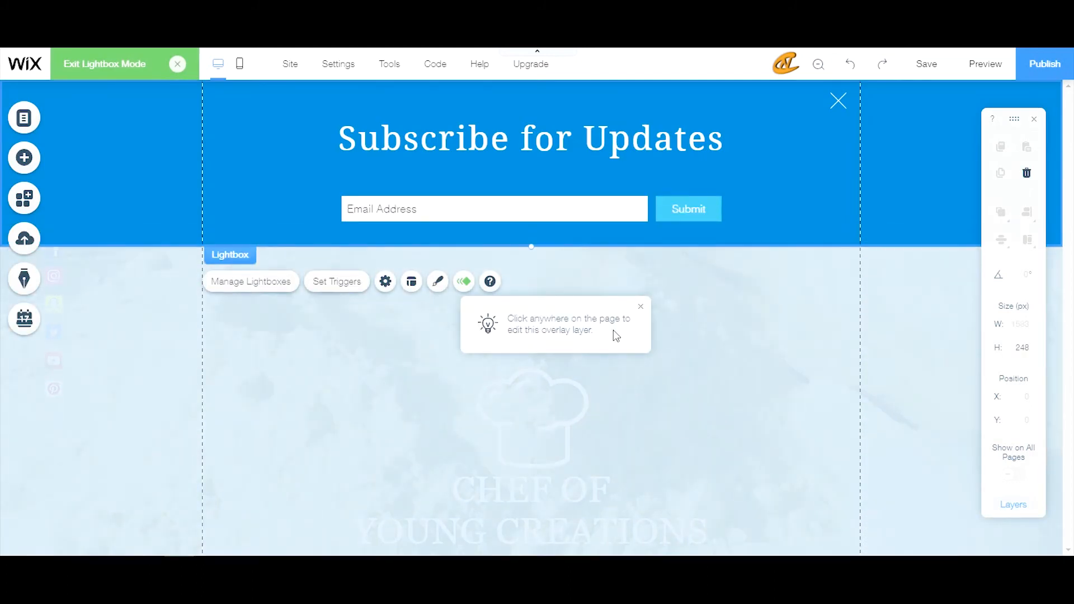
mouse_move(502, 397)
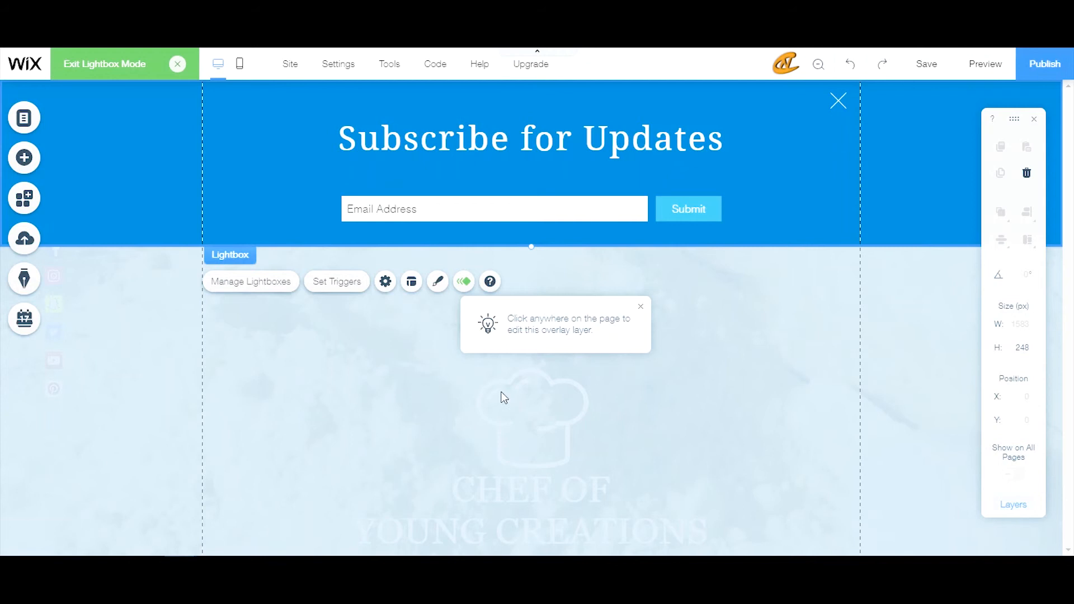
mouse_move(481, 446)
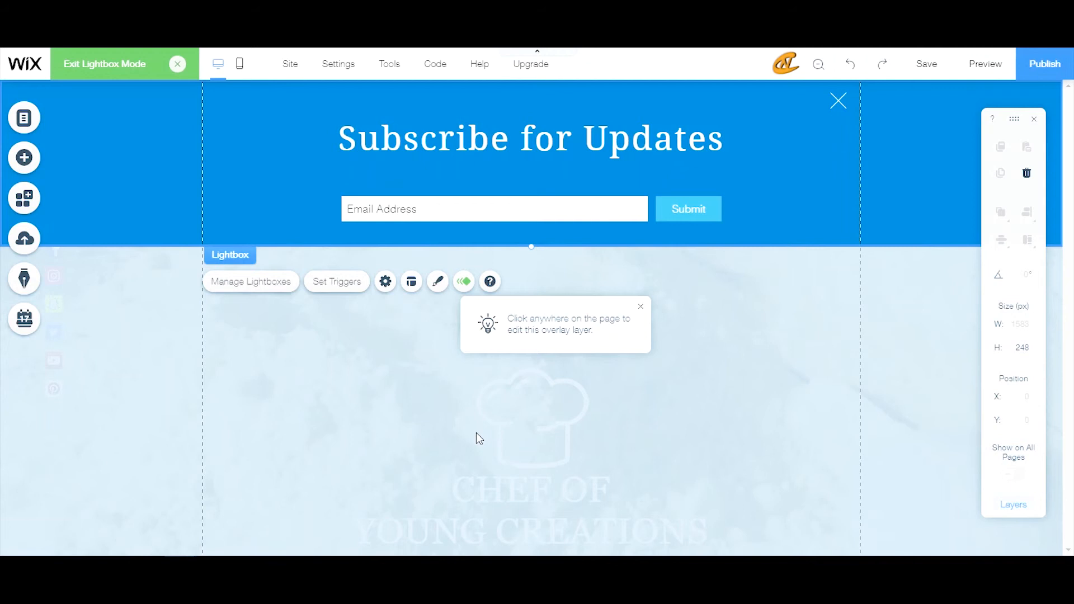
mouse_move(545, 404)
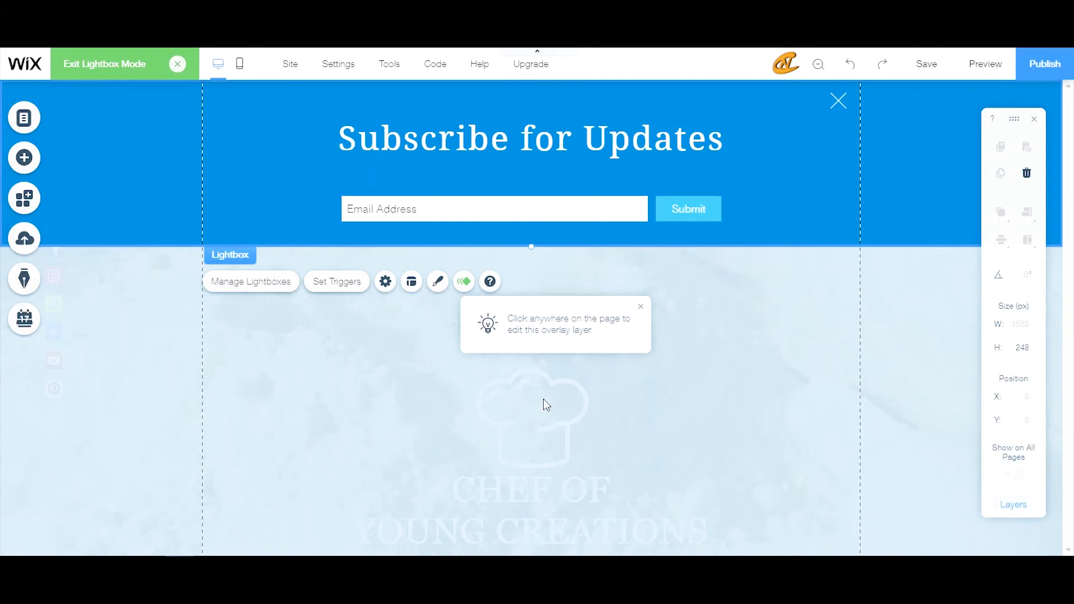
mouse_move(518, 425)
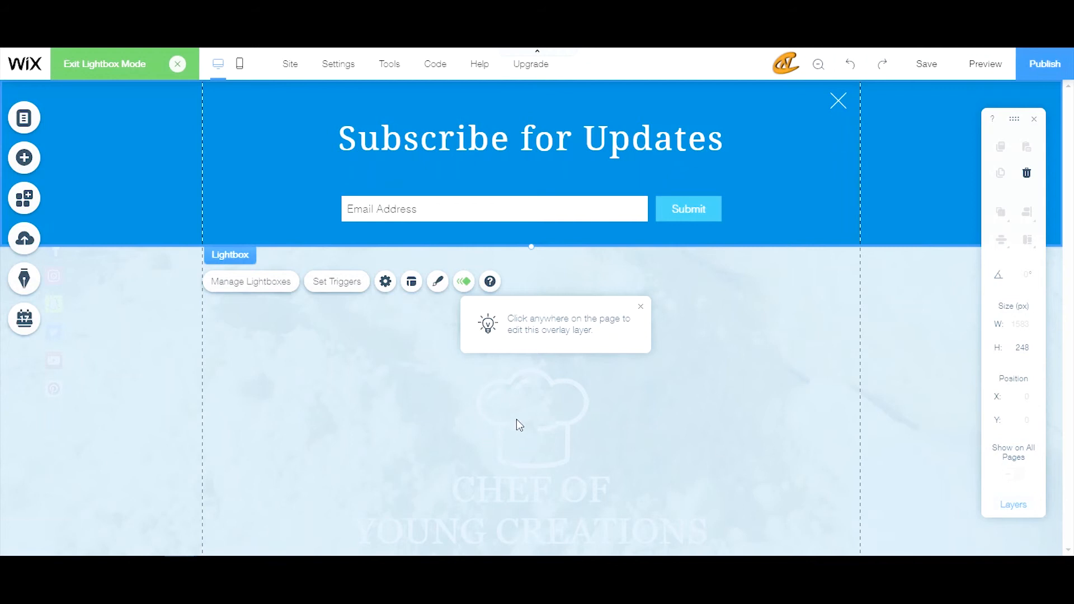
mouse_move(517, 422)
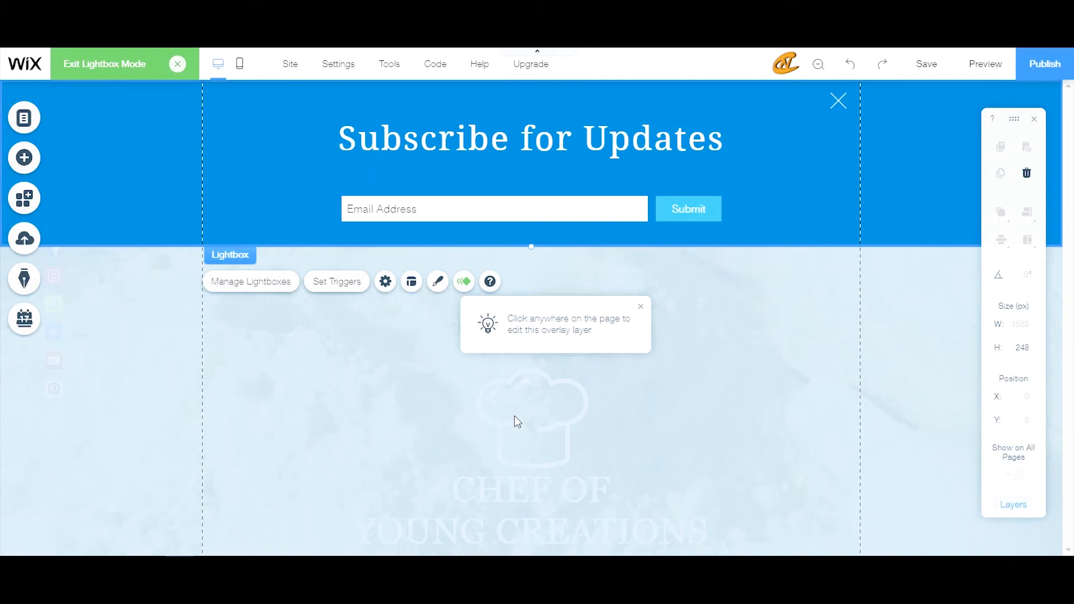
mouse_move(504, 407)
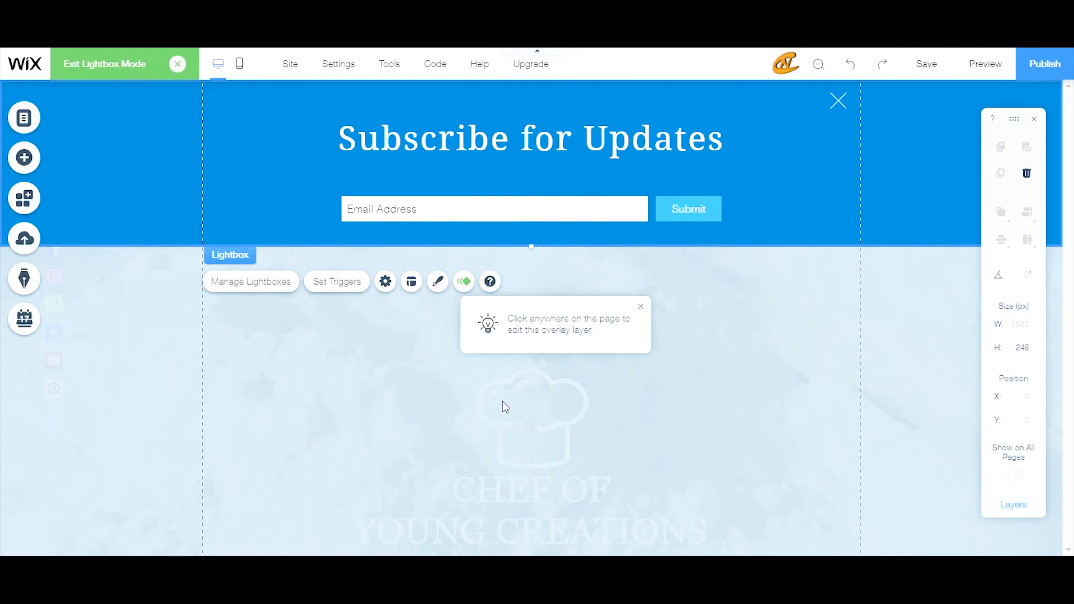
Select the overlay behind the lightbox and review its settings, where clicking the overlay closes it
left_click(506, 408)
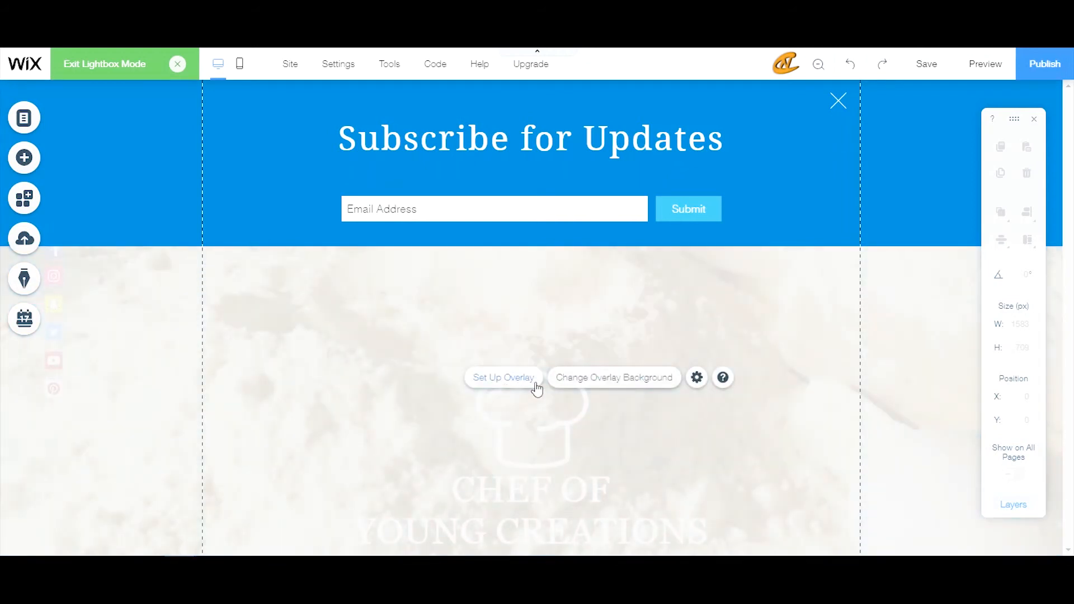
mouse_move(612, 377)
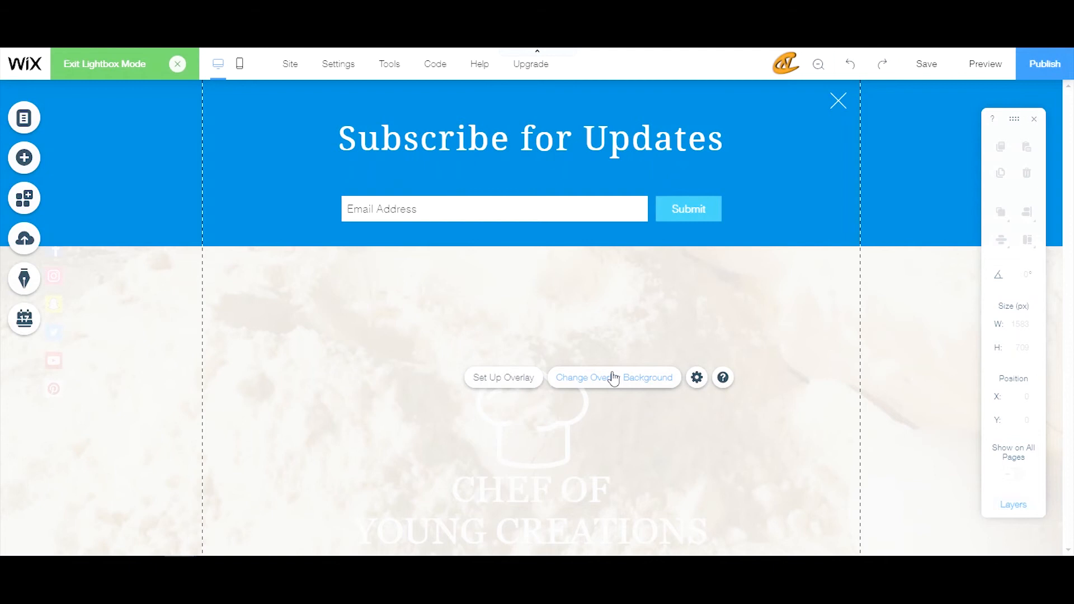
mouse_move(697, 377)
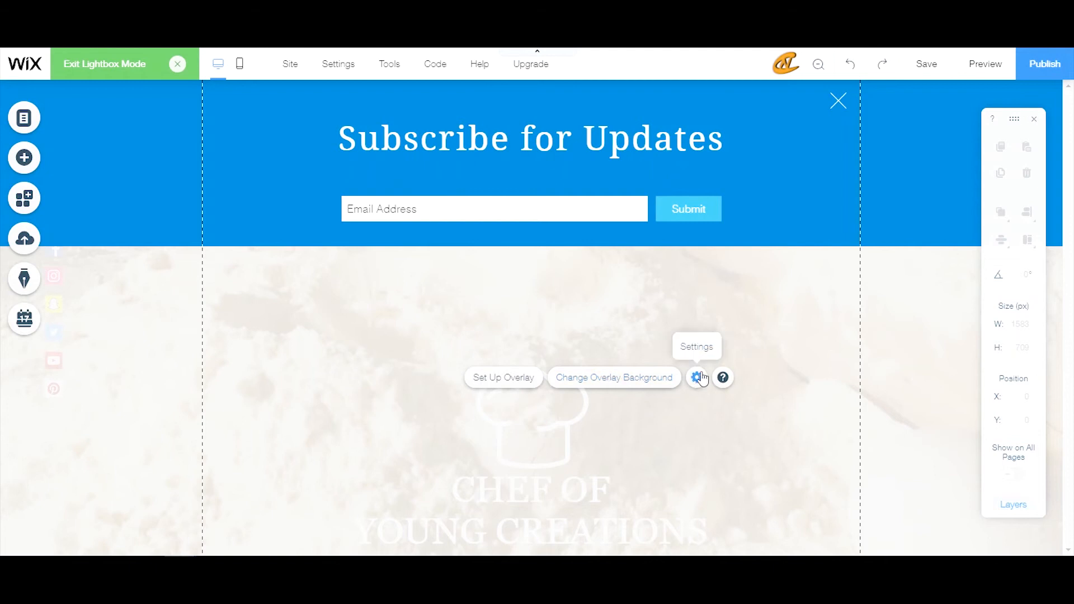
left_click(695, 377)
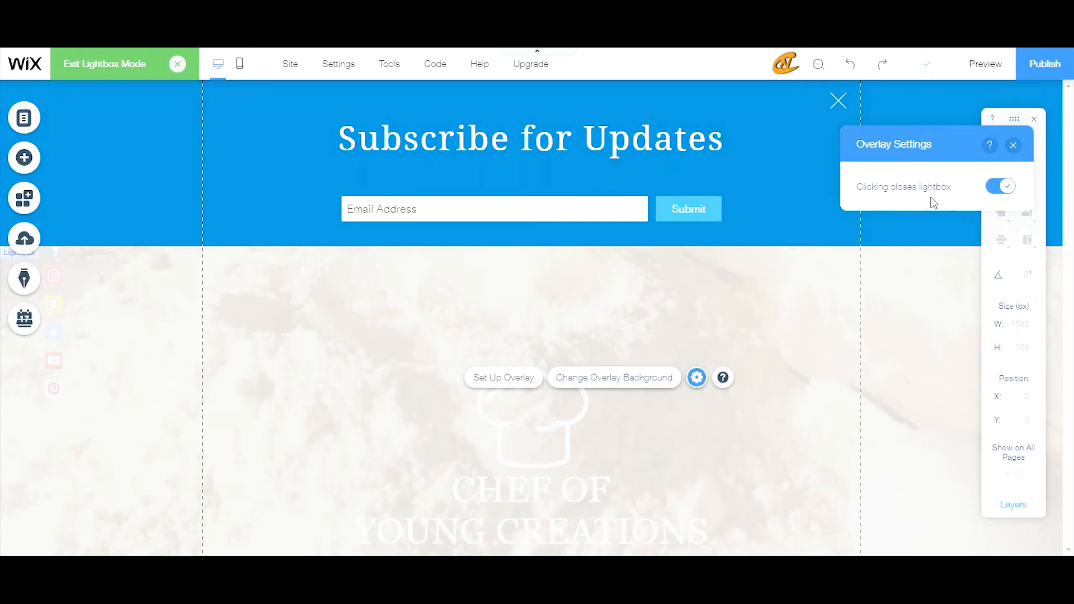
left_click(1000, 187)
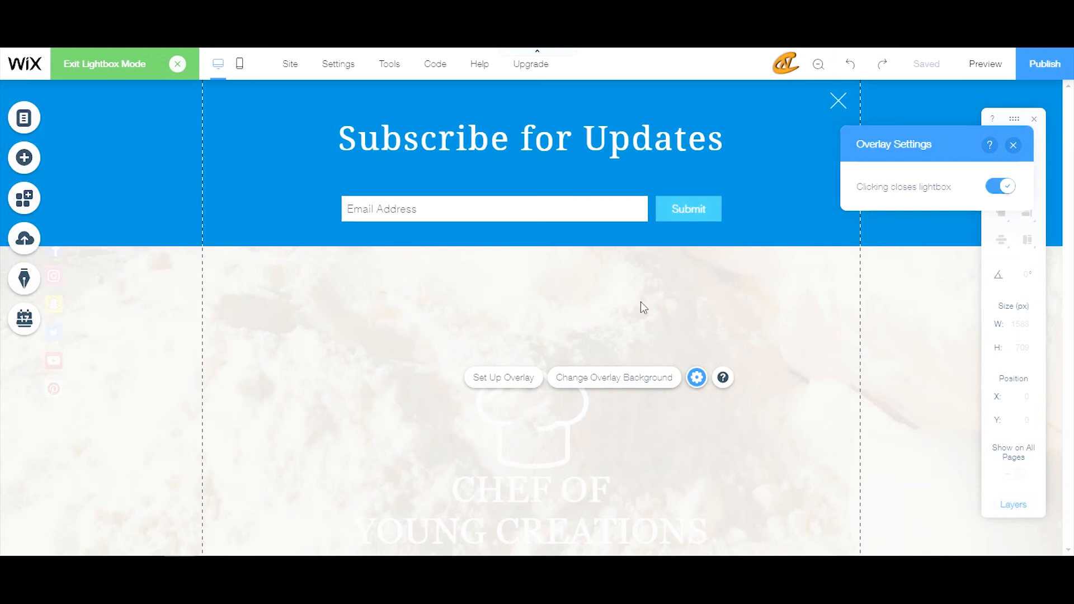
mouse_move(562, 324)
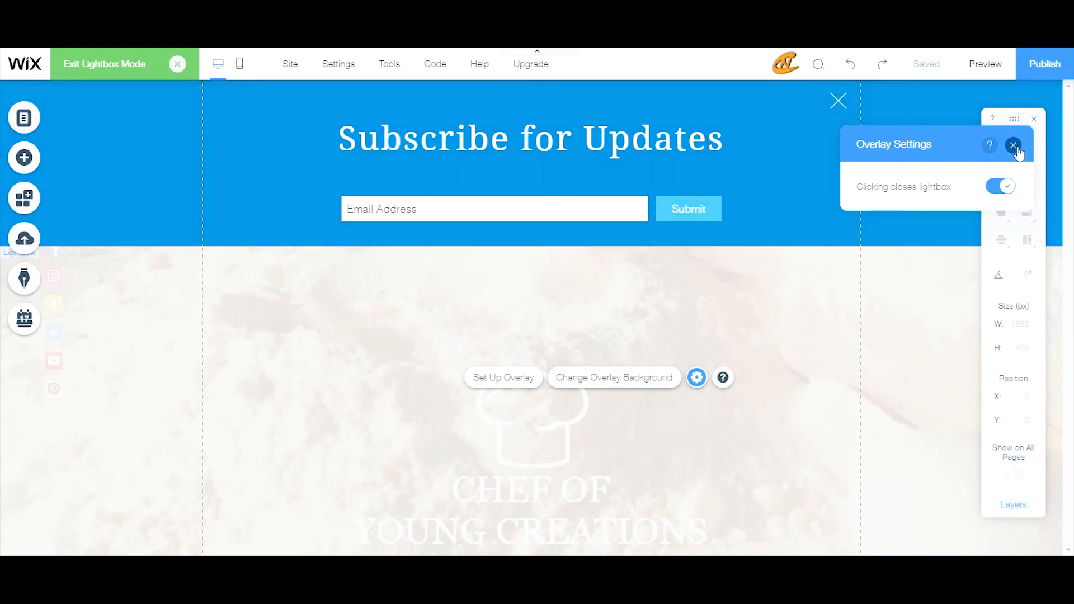
Close the overlay settings, leaving the Subscribe for Updates banner selected
left_click(1014, 146)
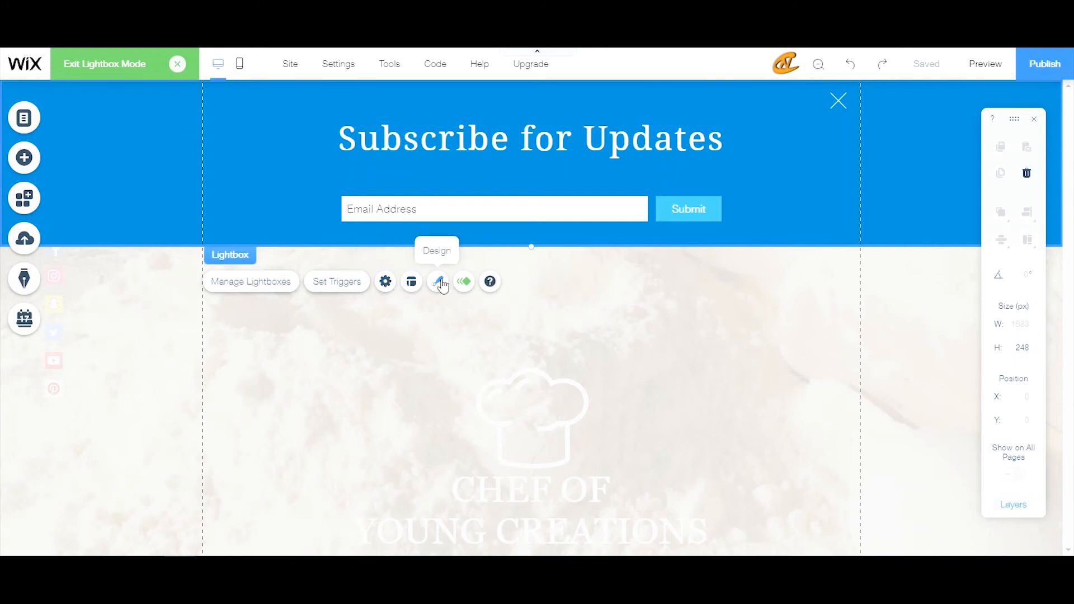
mouse_move(463, 281)
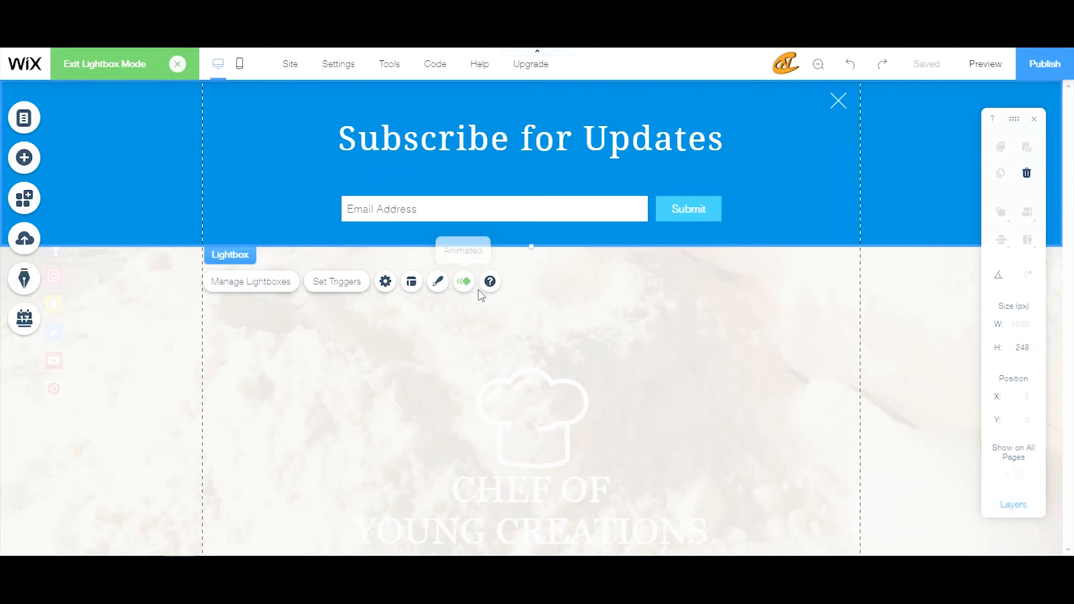
mouse_move(464, 281)
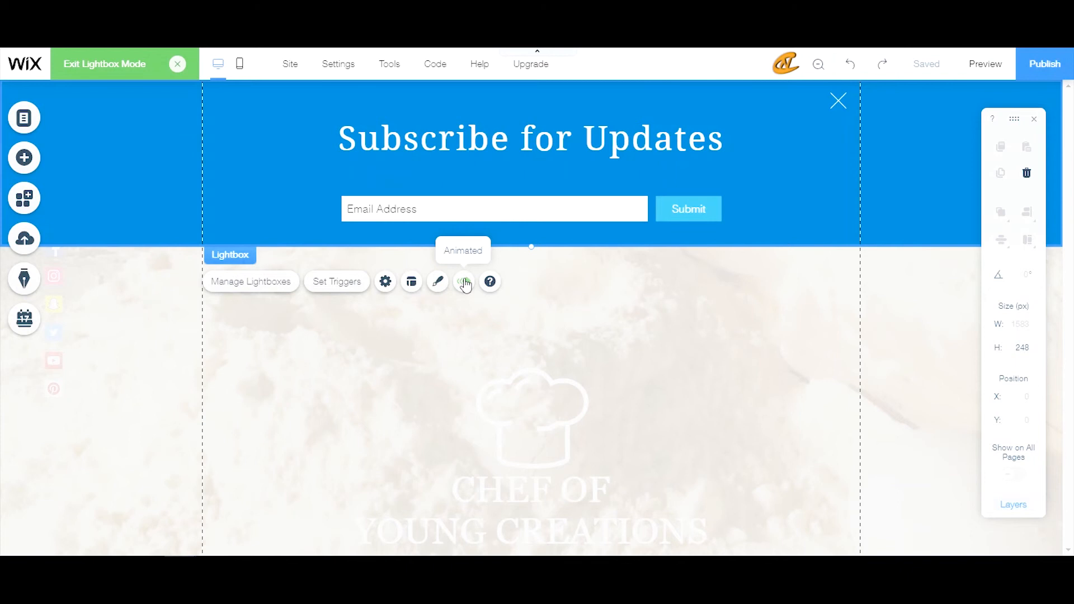
mouse_move(489, 281)
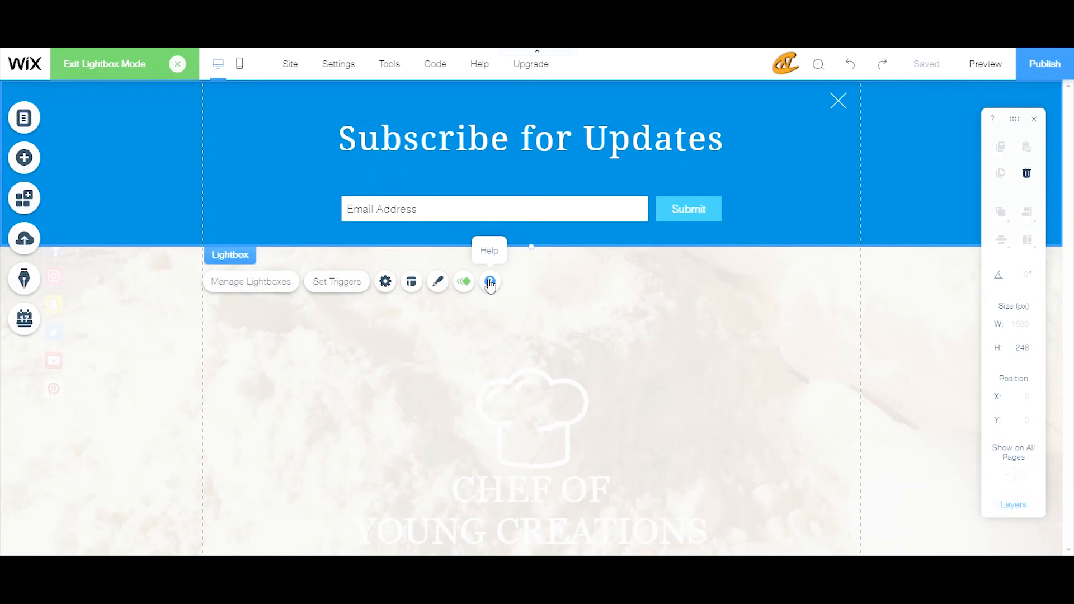
mouse_move(504, 281)
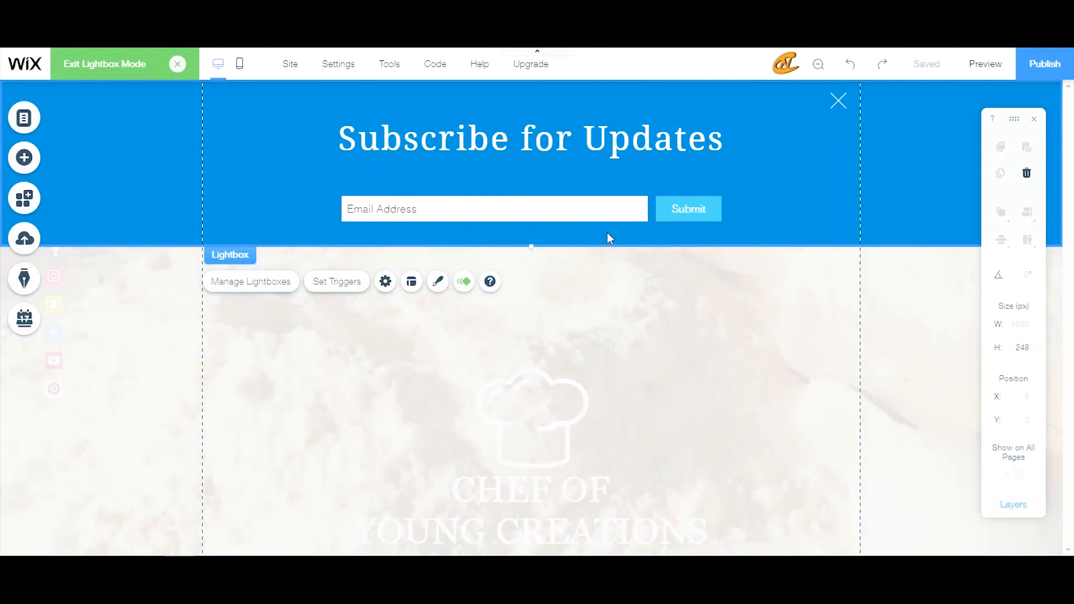
mouse_move(489, 282)
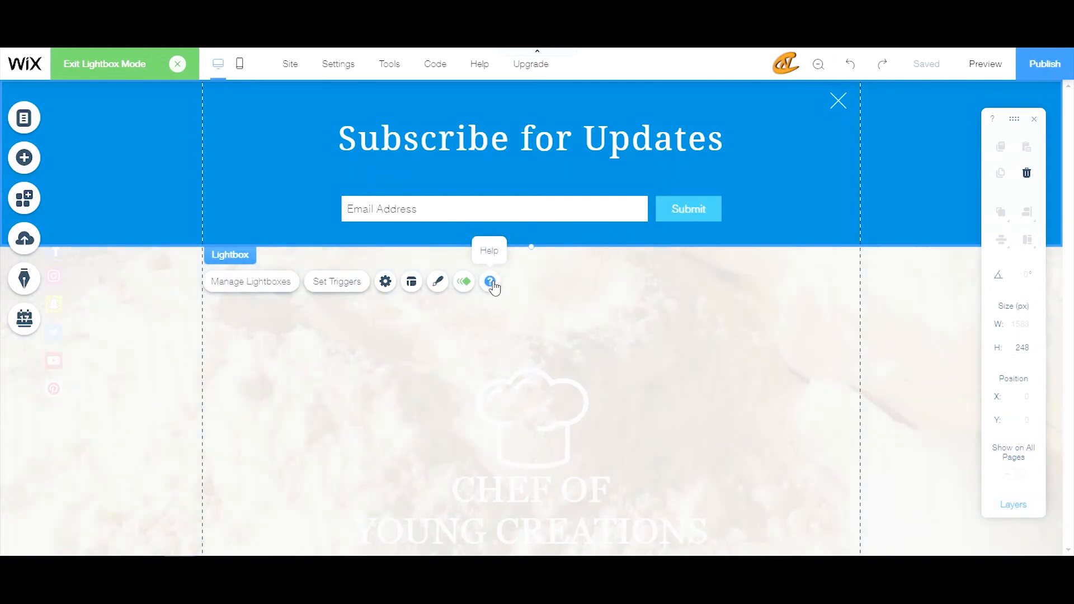
mouse_move(410, 286)
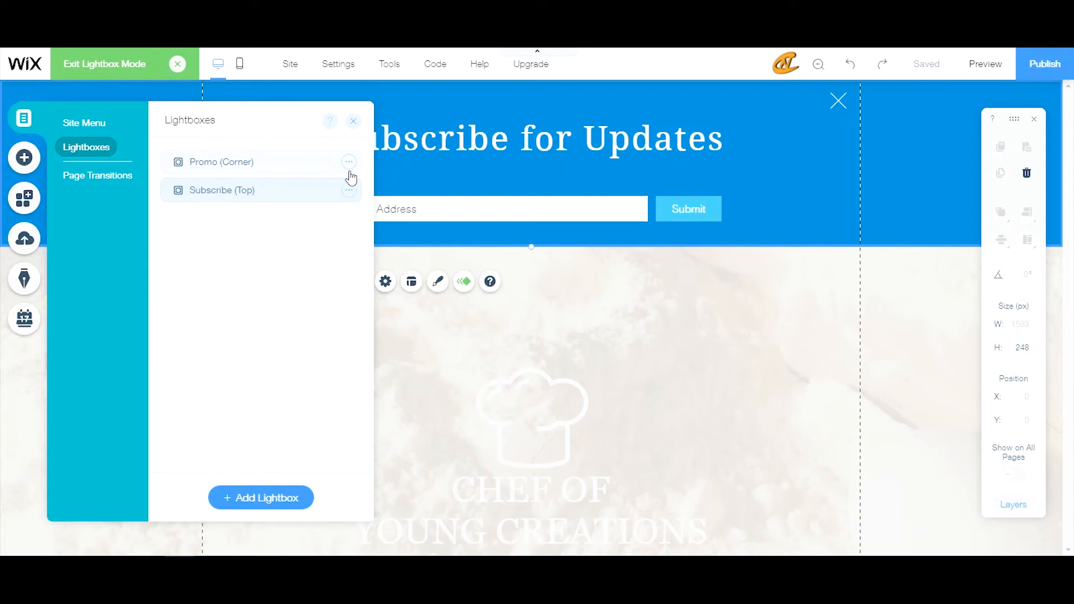
mouse_move(353, 175)
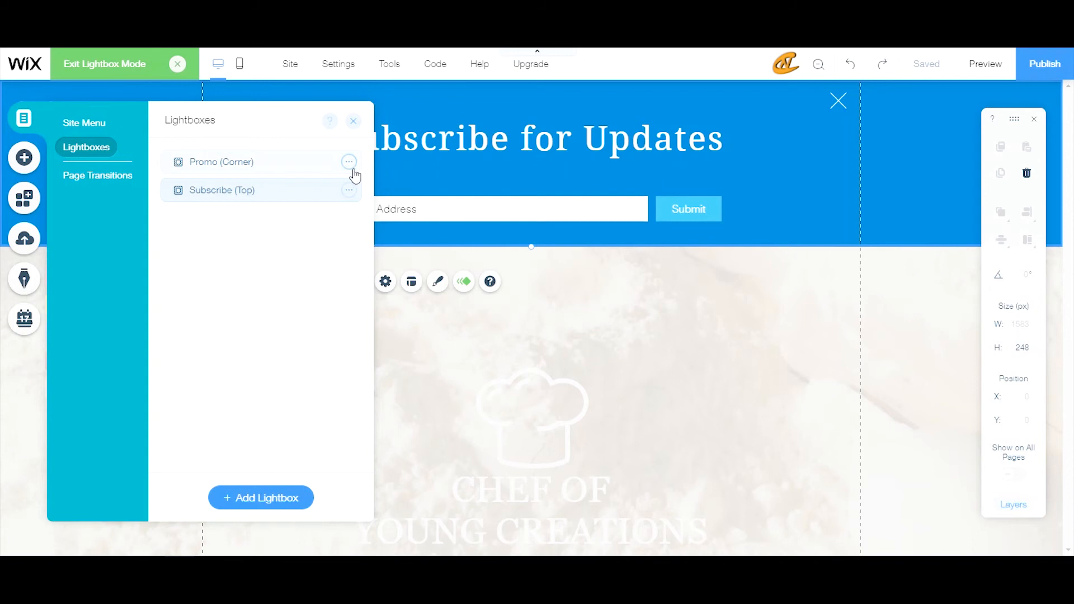
Close the lightbox list showing Promo (Corner) and Subscribe (Top), then bring up Subscribe (Top)'s trigger settings
left_click(354, 121)
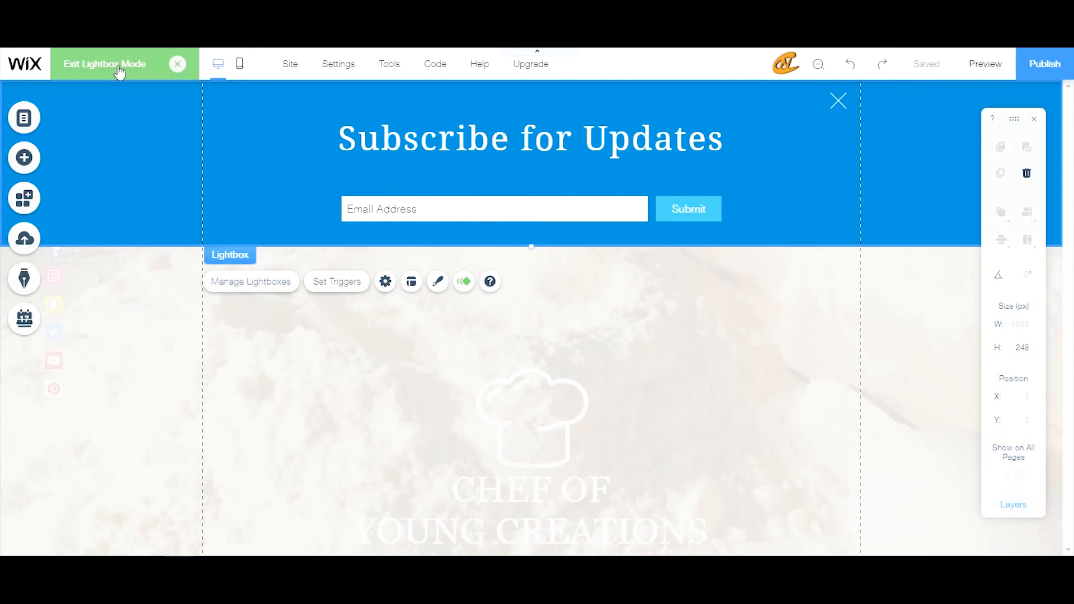
mouse_move(308, 287)
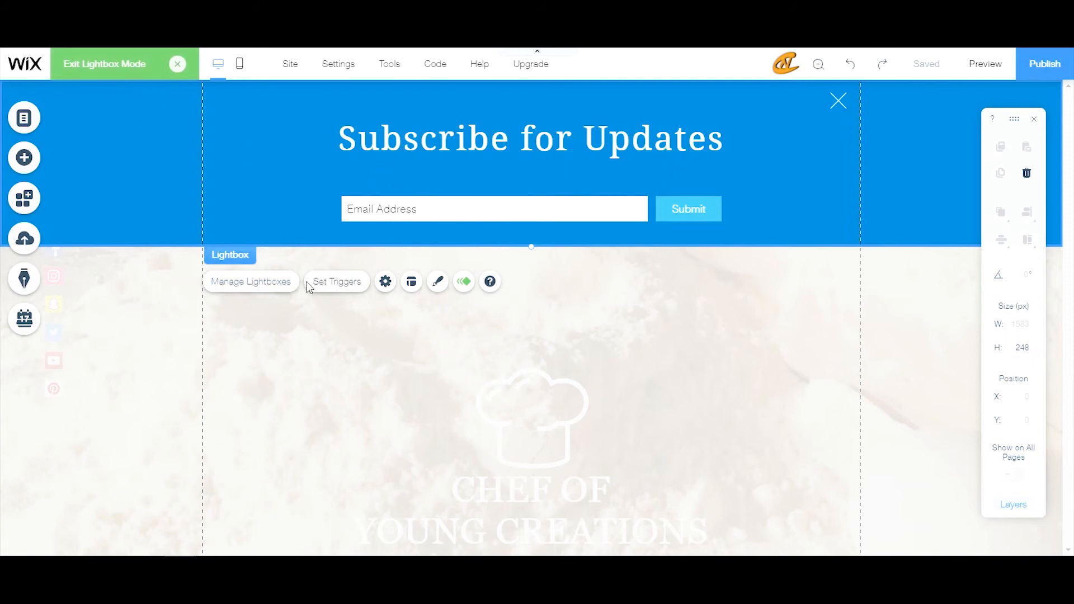
mouse_move(350, 281)
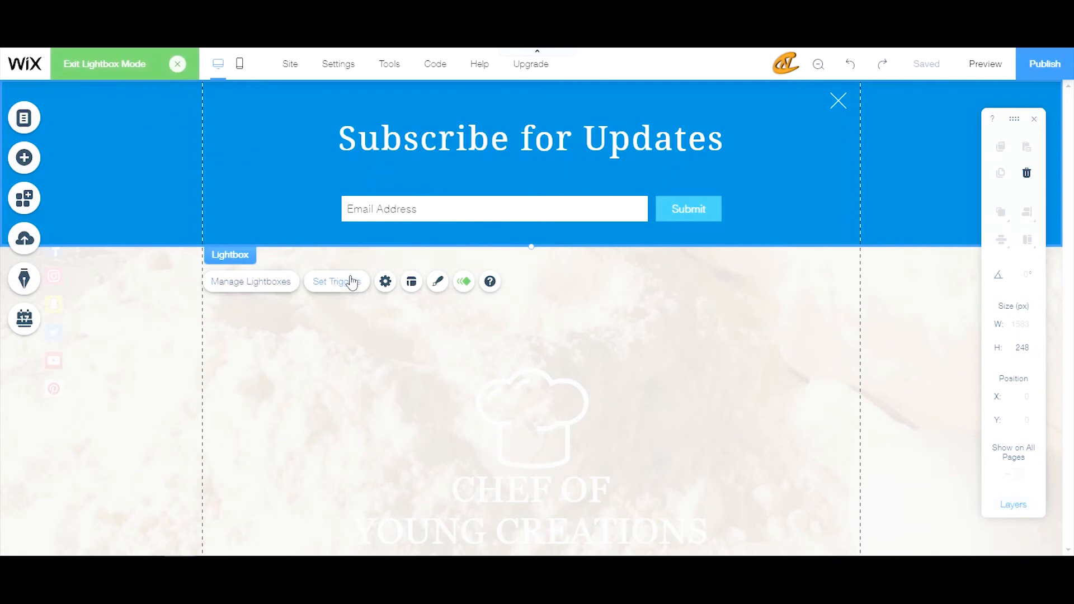
left_click(385, 281)
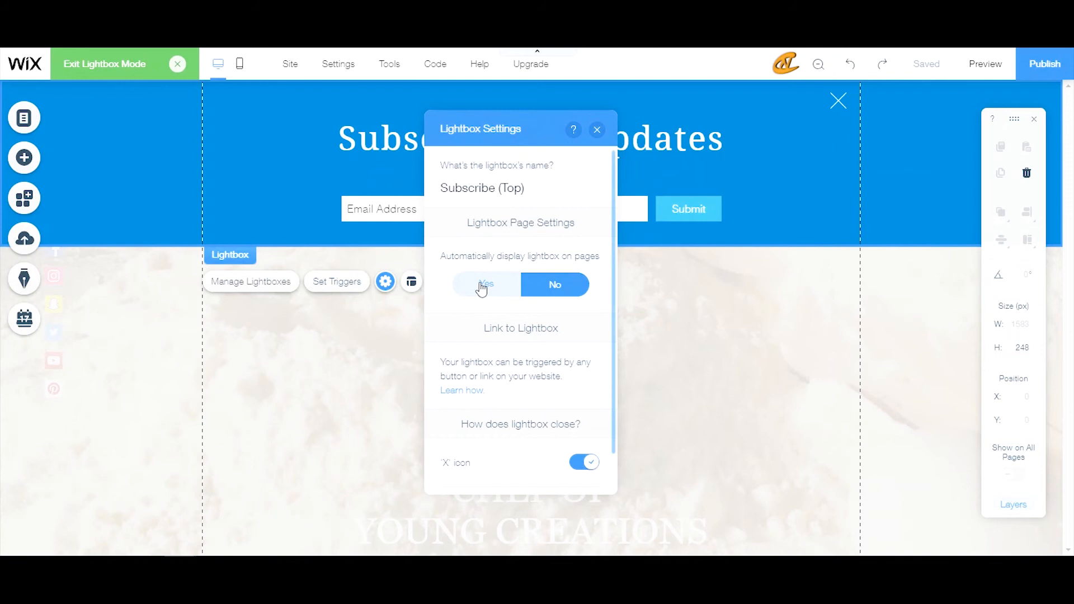
Try automatic display on pages as Yes, then set it back to No for Subscribe (Top)
left_click(484, 285)
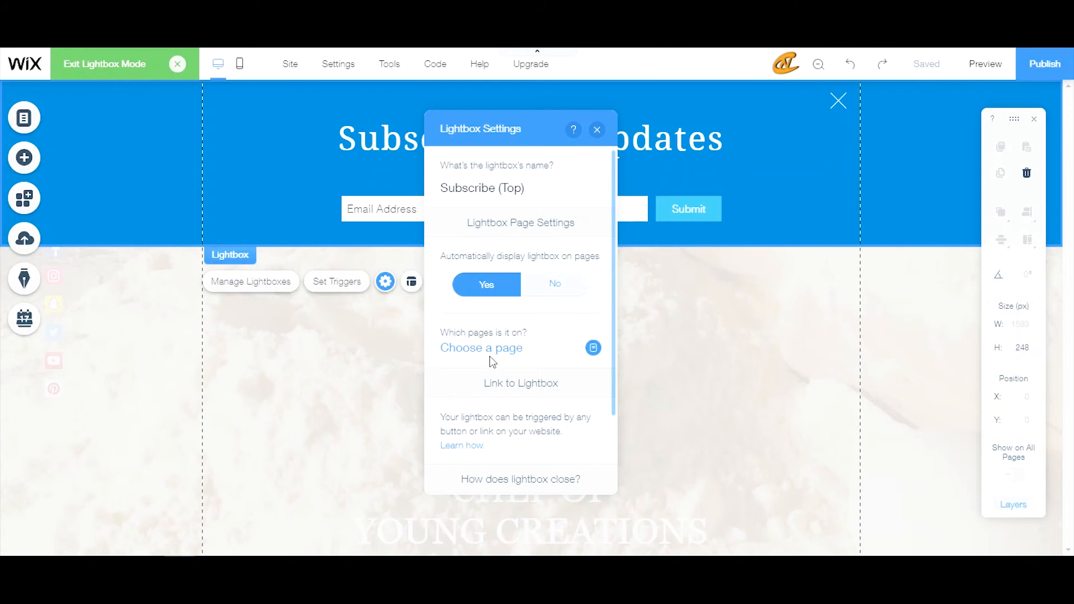
mouse_move(495, 361)
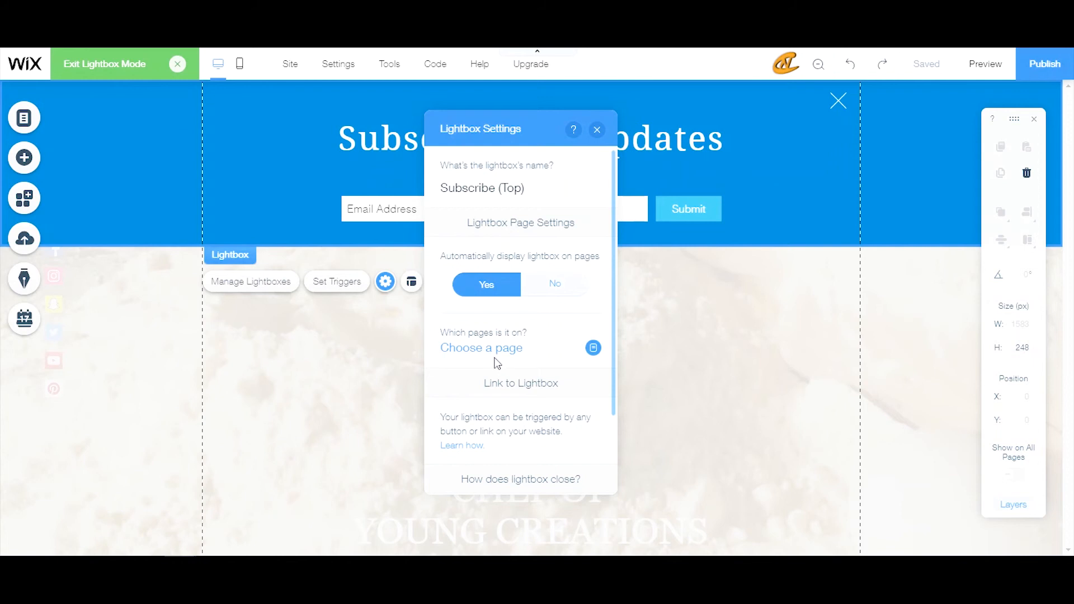
mouse_move(500, 340)
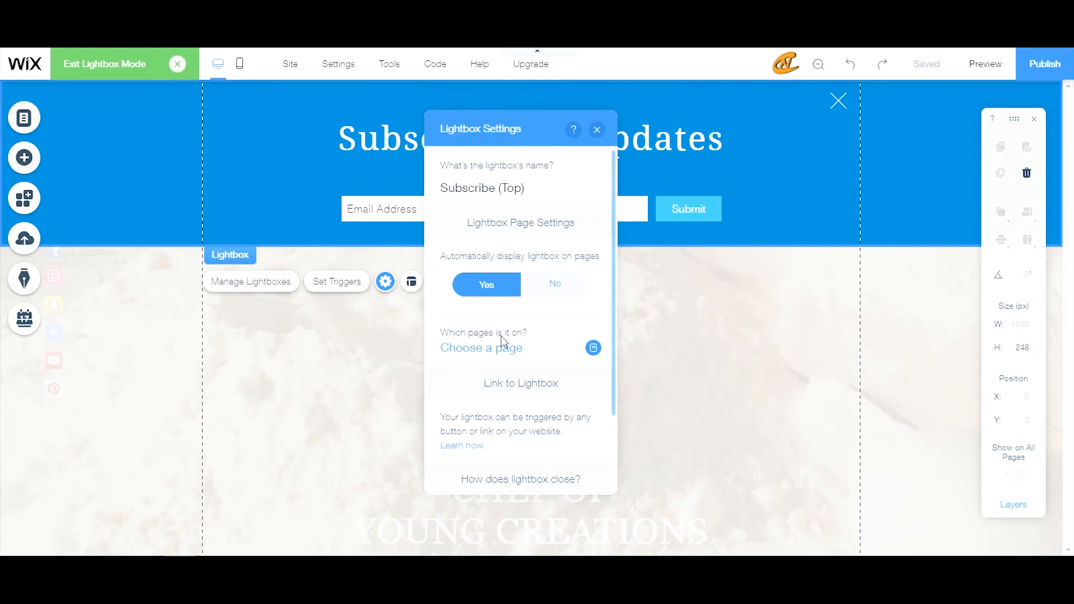
mouse_move(553, 286)
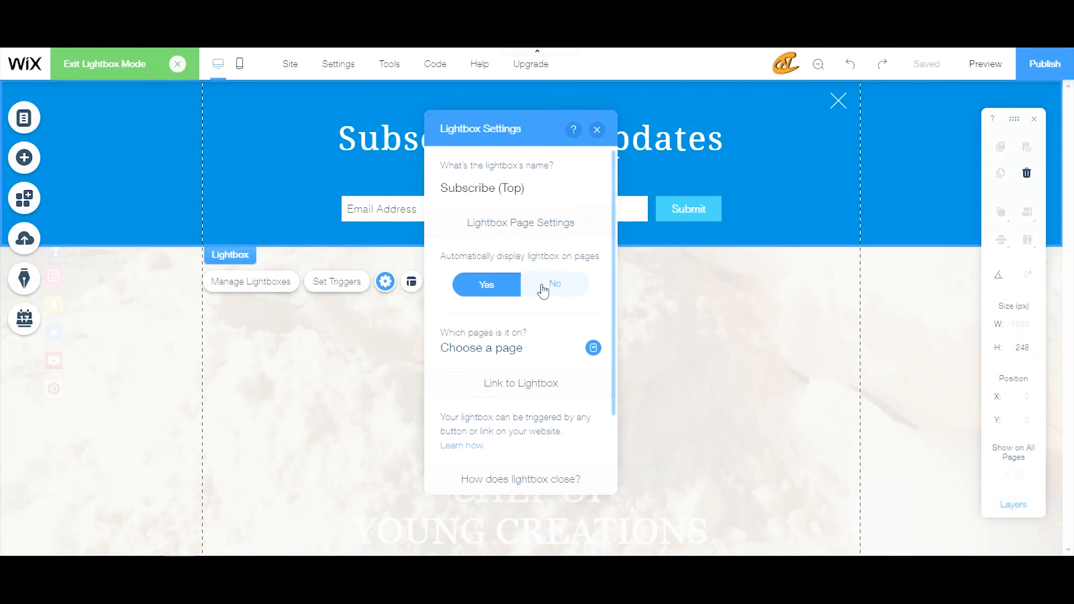
left_click(555, 284)
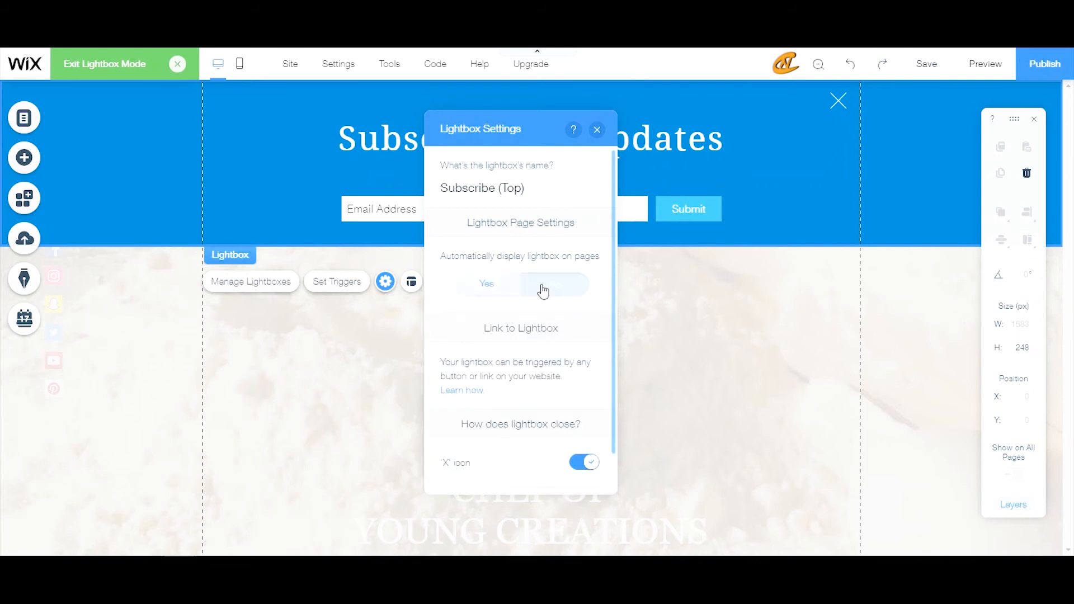
left_click(554, 284)
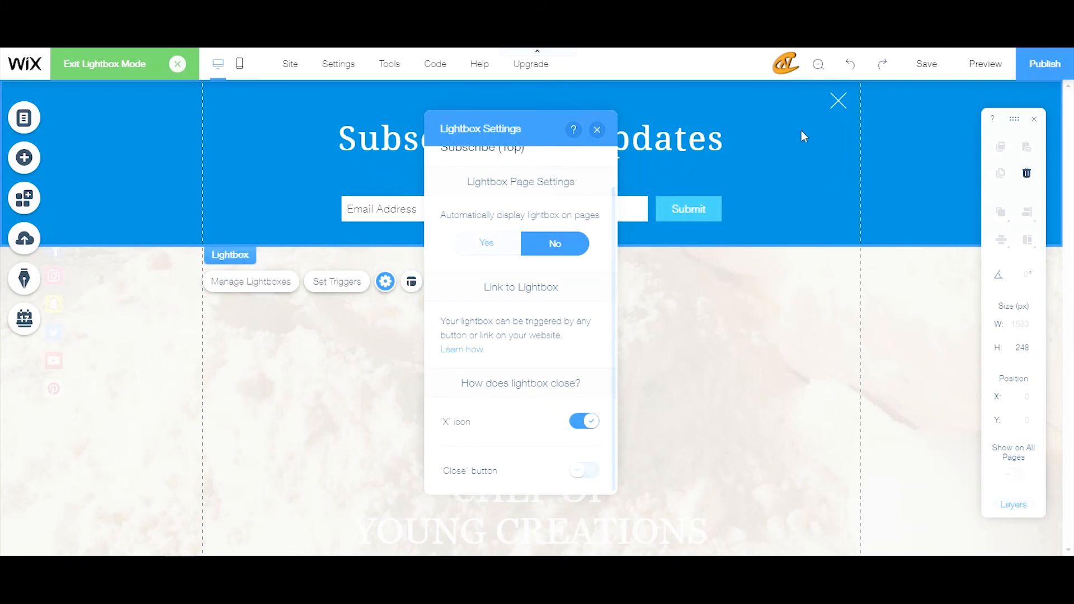
mouse_move(838, 101)
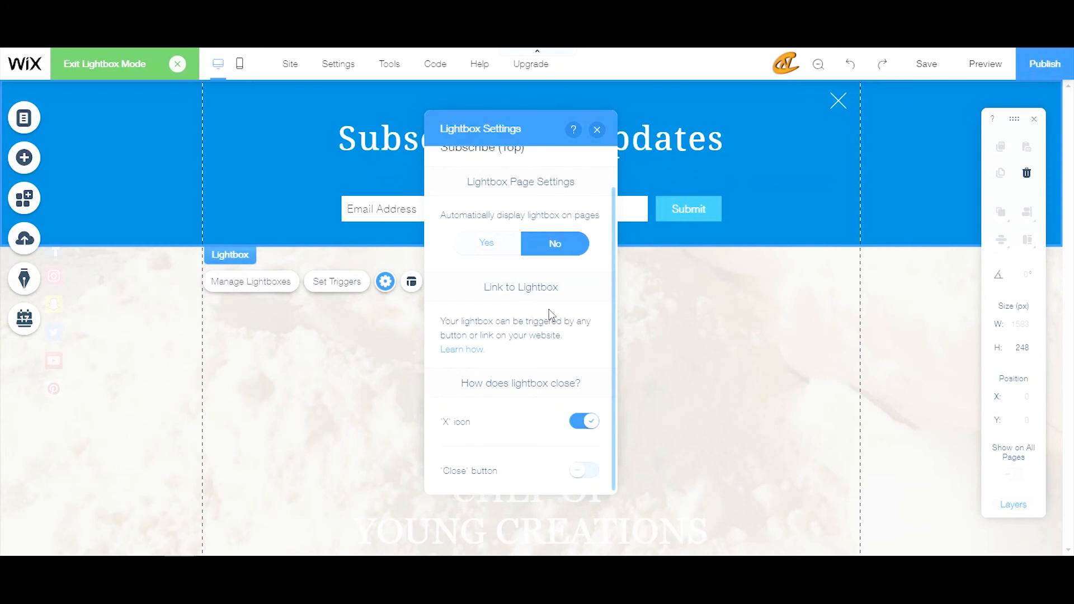
mouse_move(555, 353)
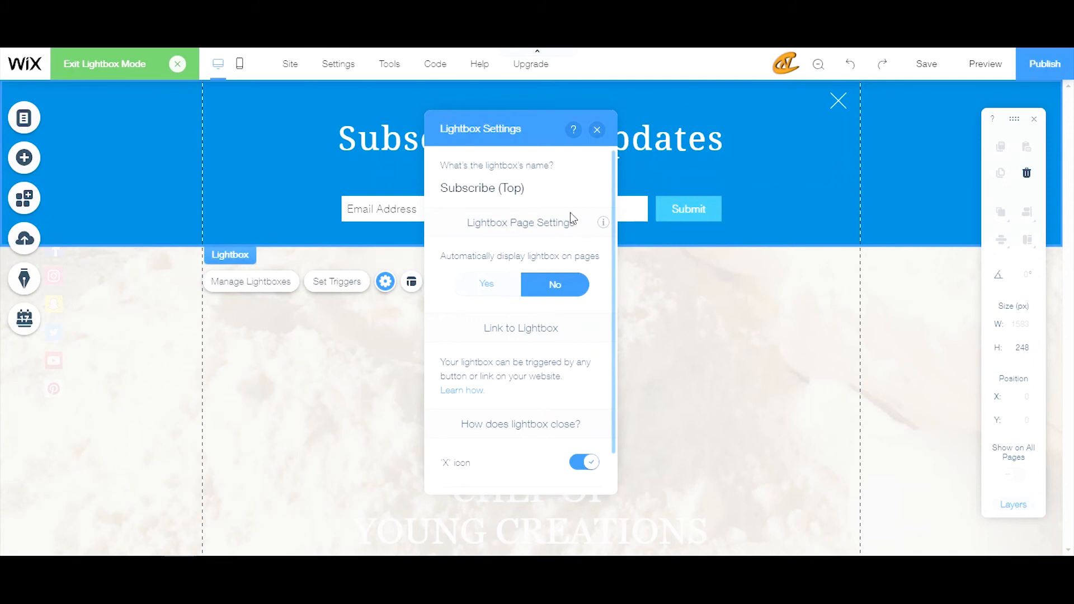
left_click(925, 64)
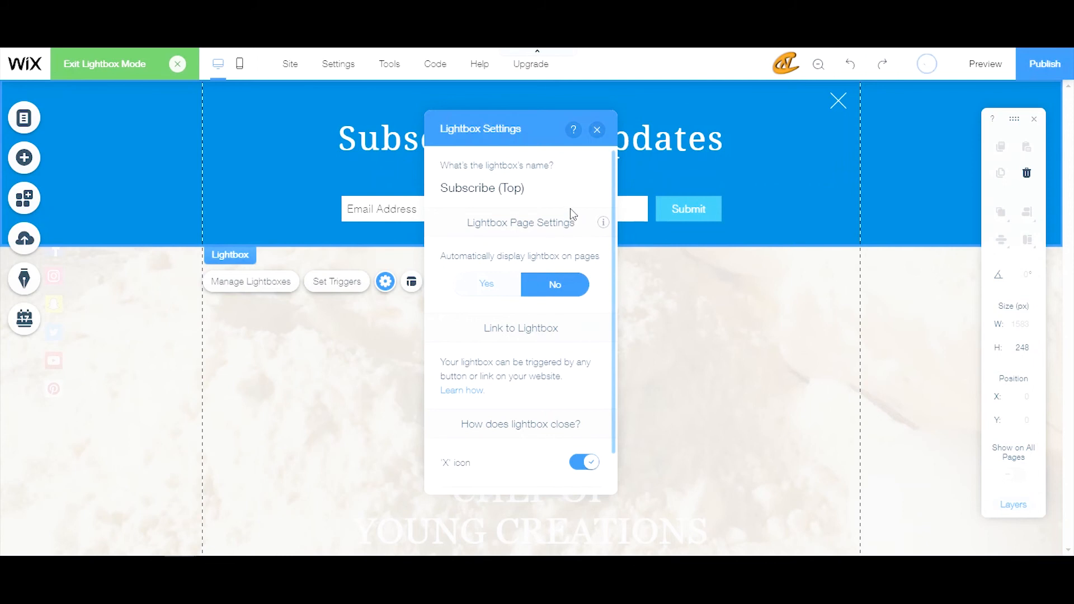
Rename the lightbox from Subscribe (Top) to Top Subsciber and close its settings
left_click(481, 188)
type("T")
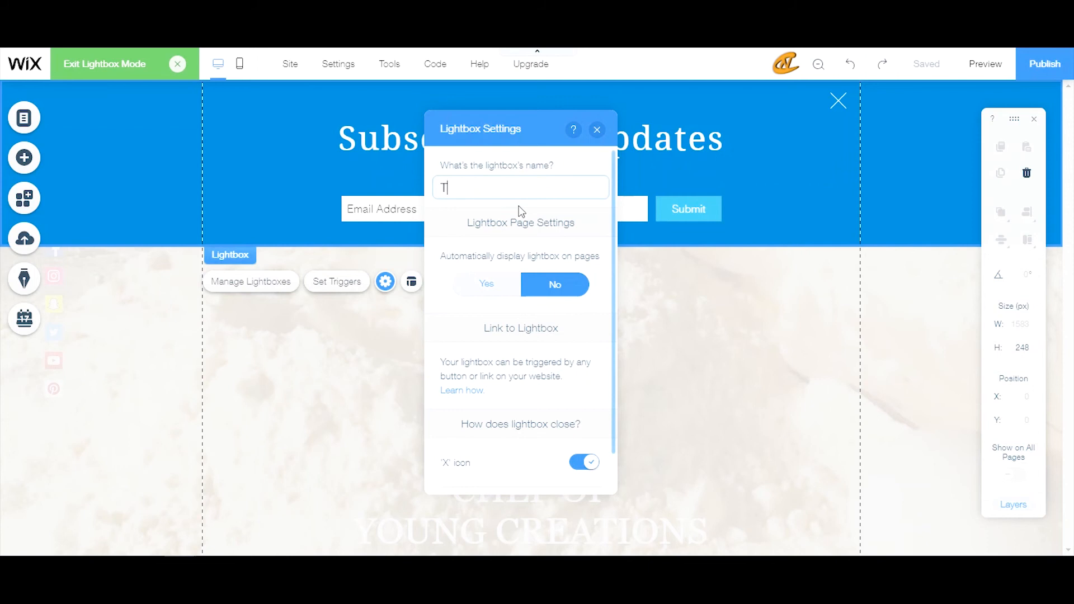
type("pSU")
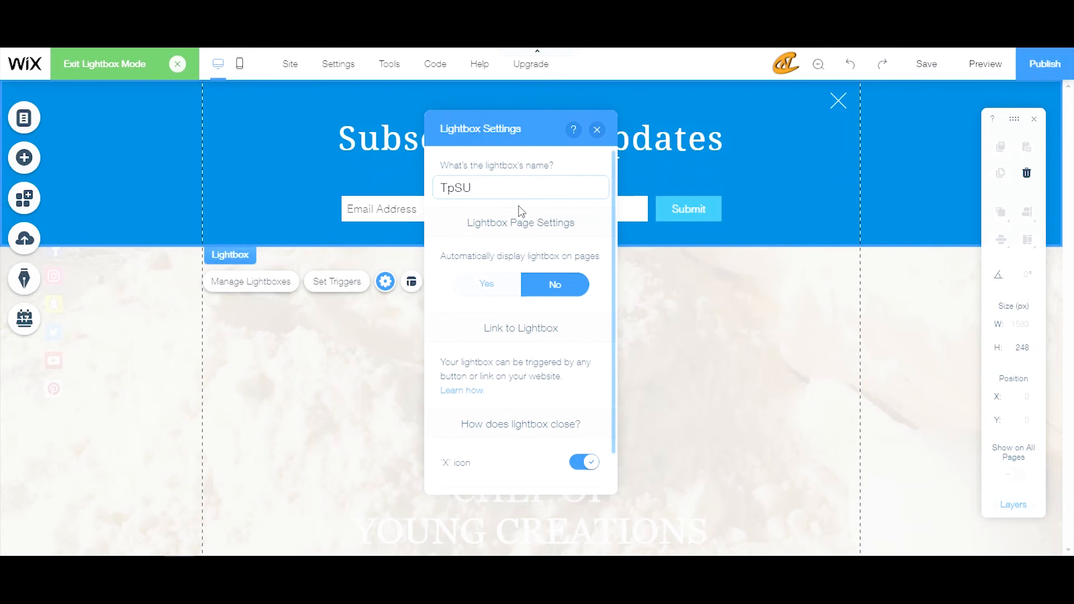
key("BackSpace")
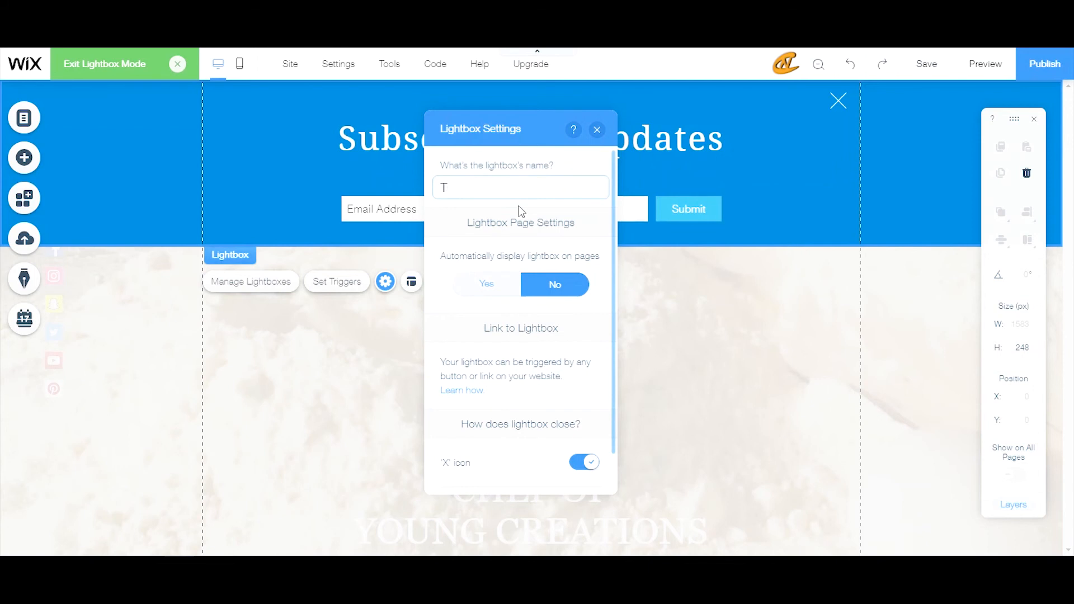
type("op Subsciber")
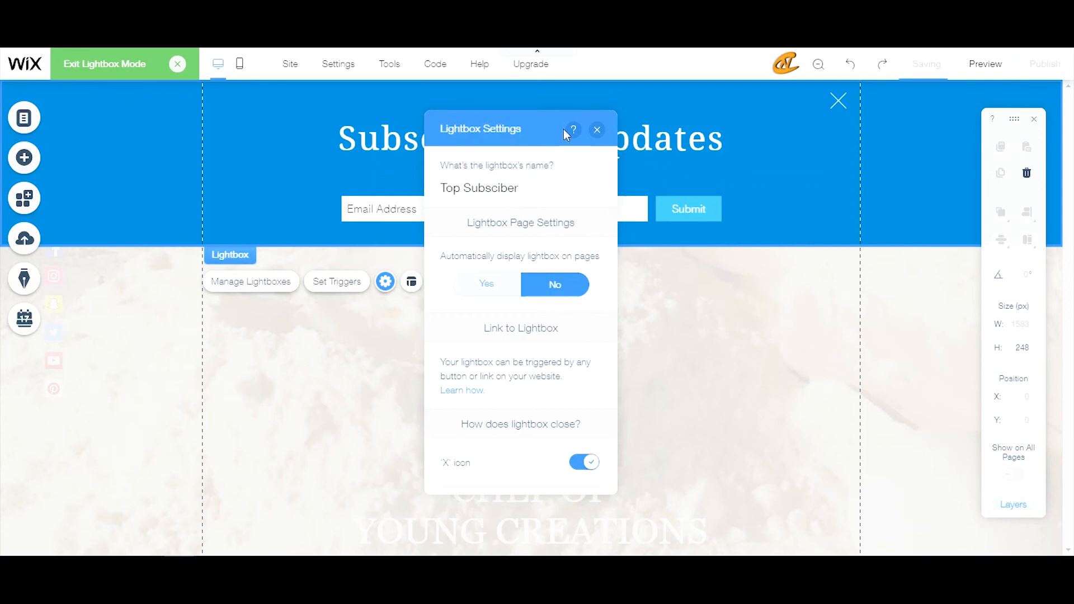
left_click(597, 130)
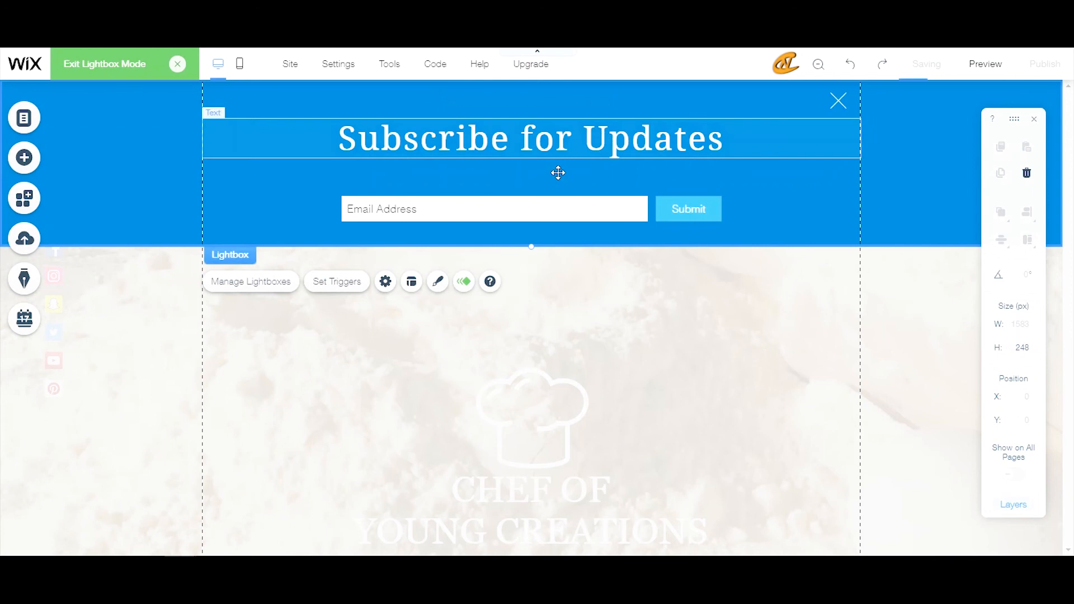
Set the Top Subsciber lightbox's layout position to Top of the page
left_click(384, 282)
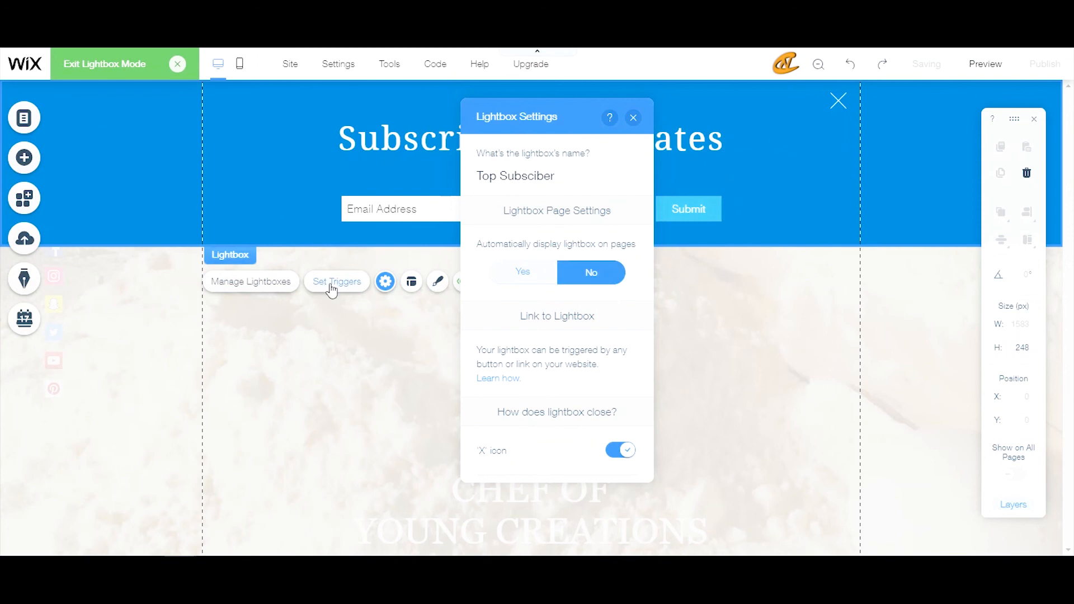
mouse_move(385, 282)
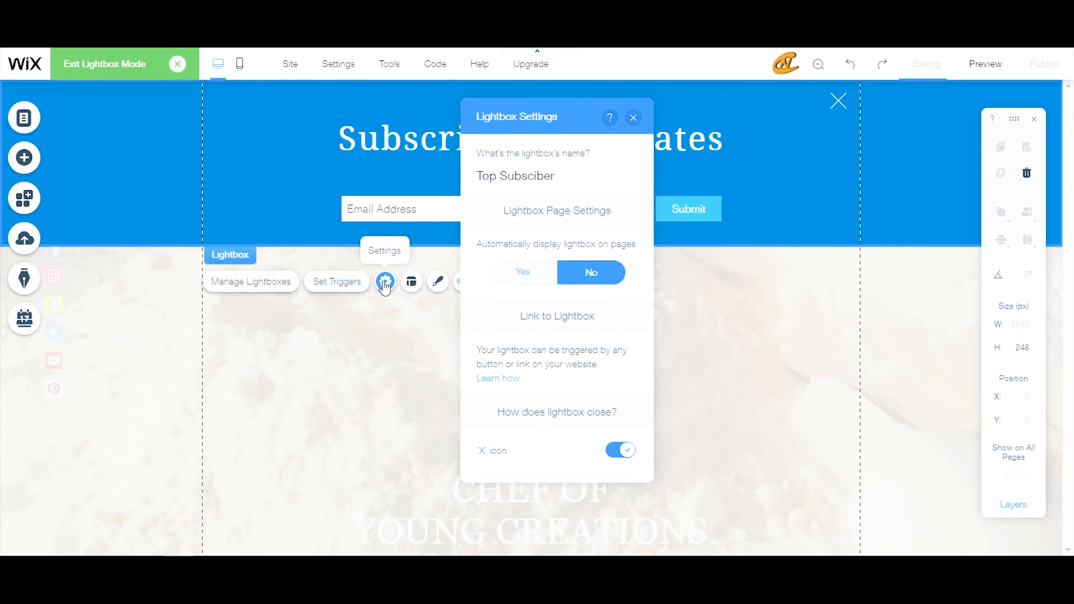
left_click(410, 282)
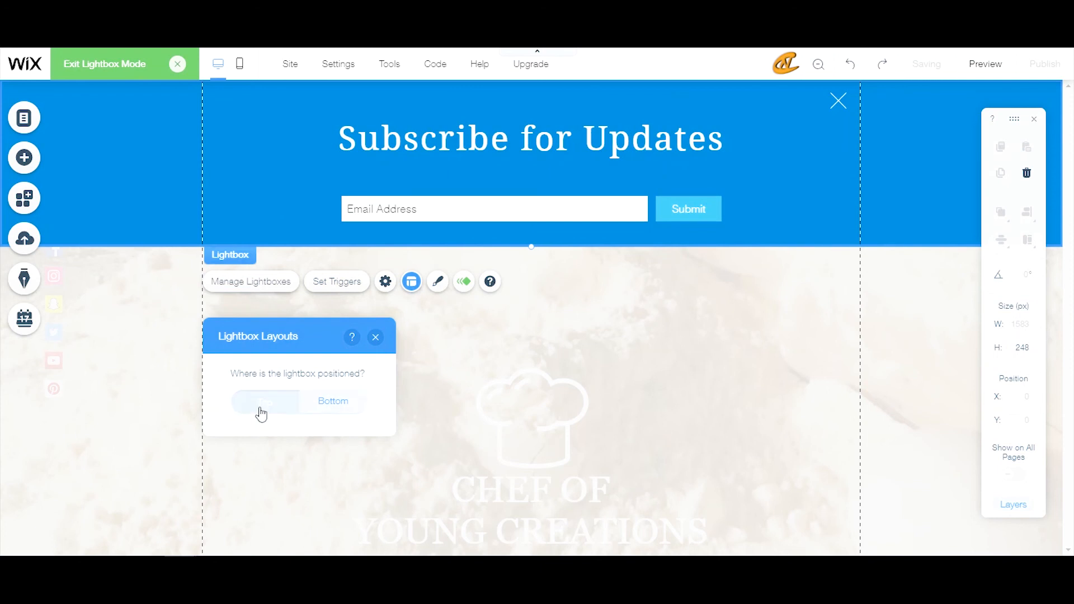
left_click(264, 402)
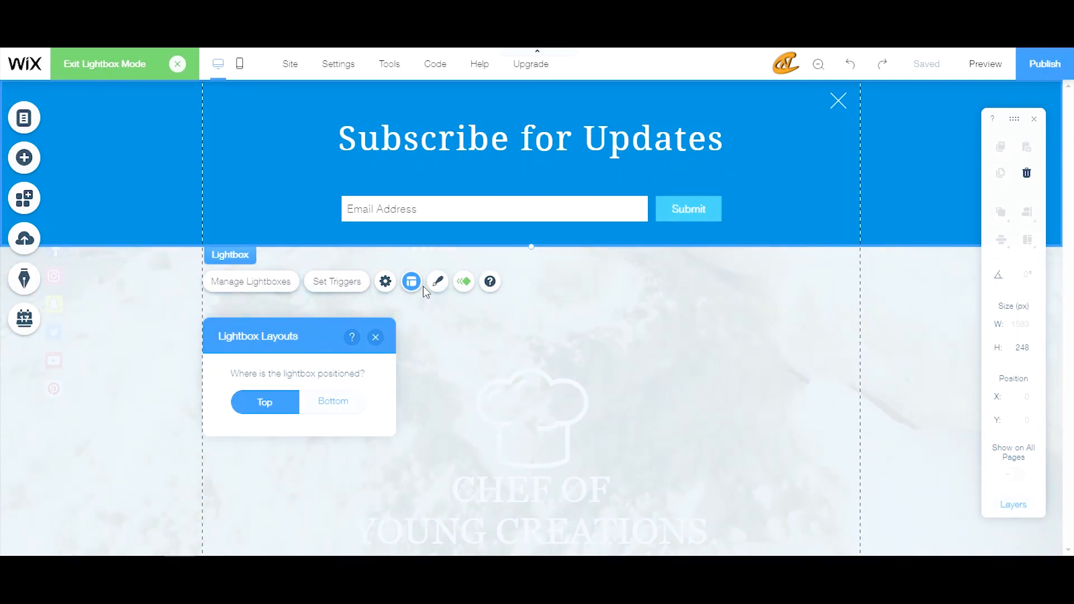
mouse_move(438, 281)
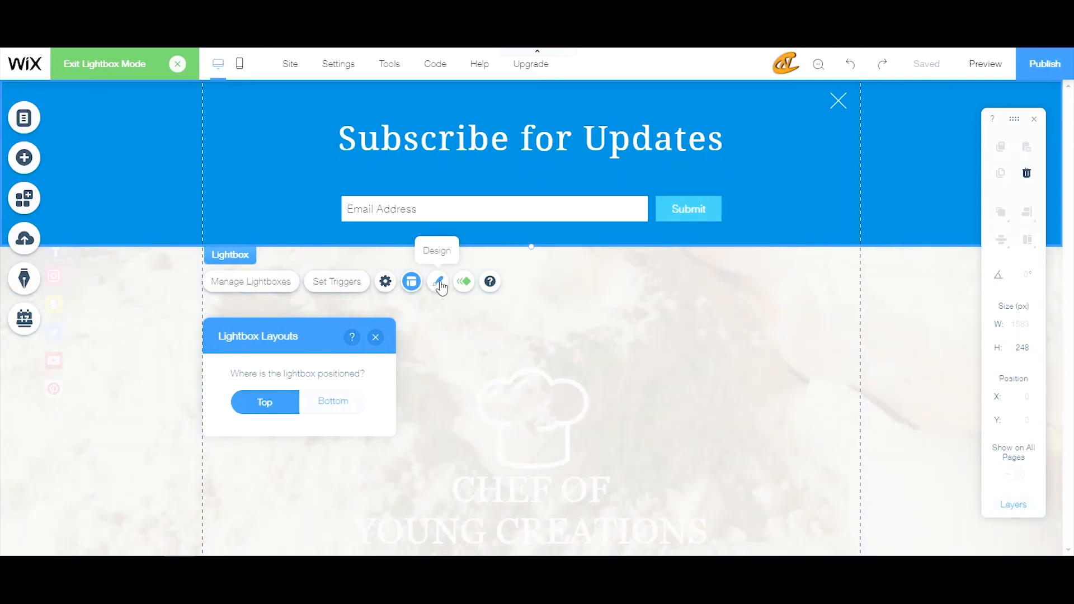
left_click(411, 281)
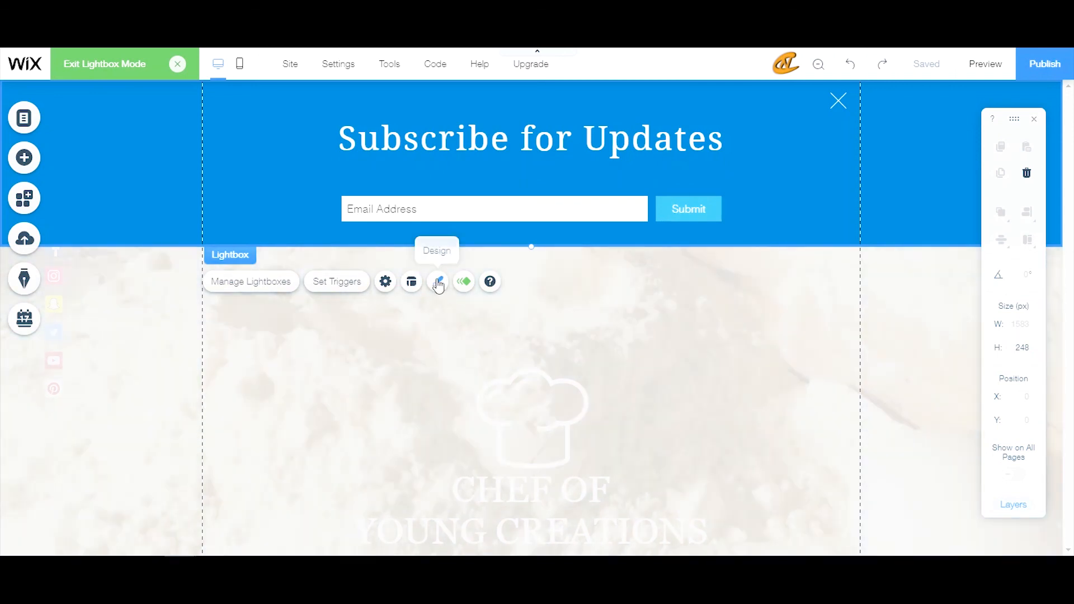
left_click(437, 282)
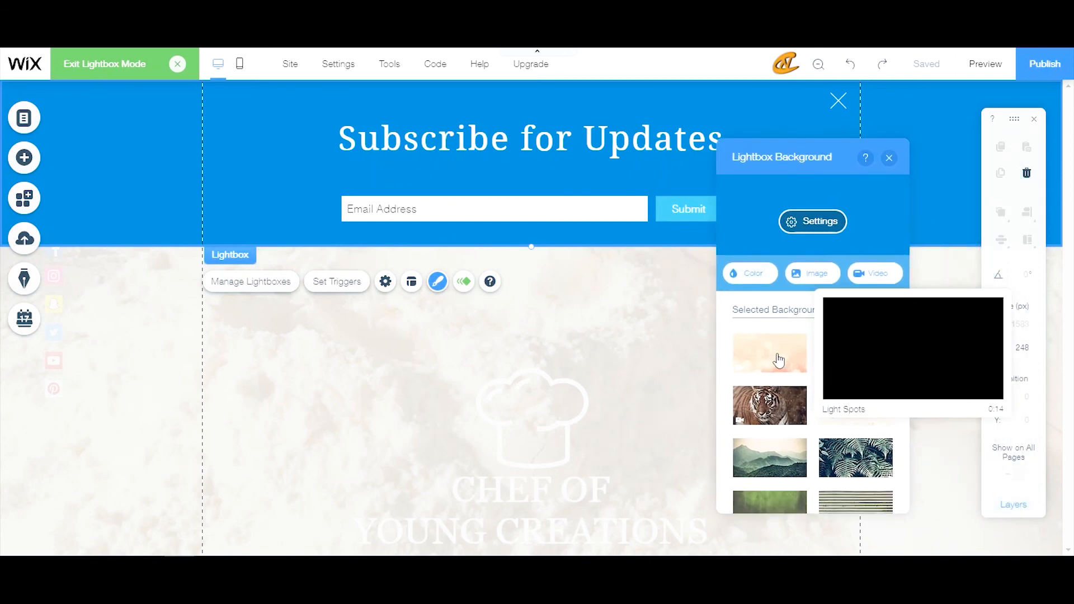
left_click(814, 273)
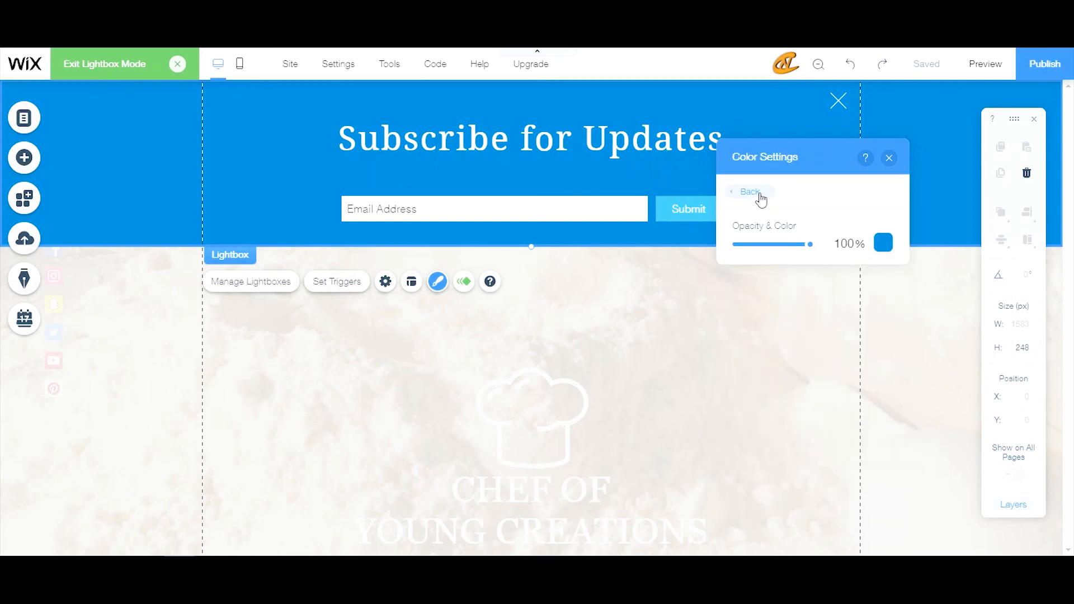
left_click(745, 192)
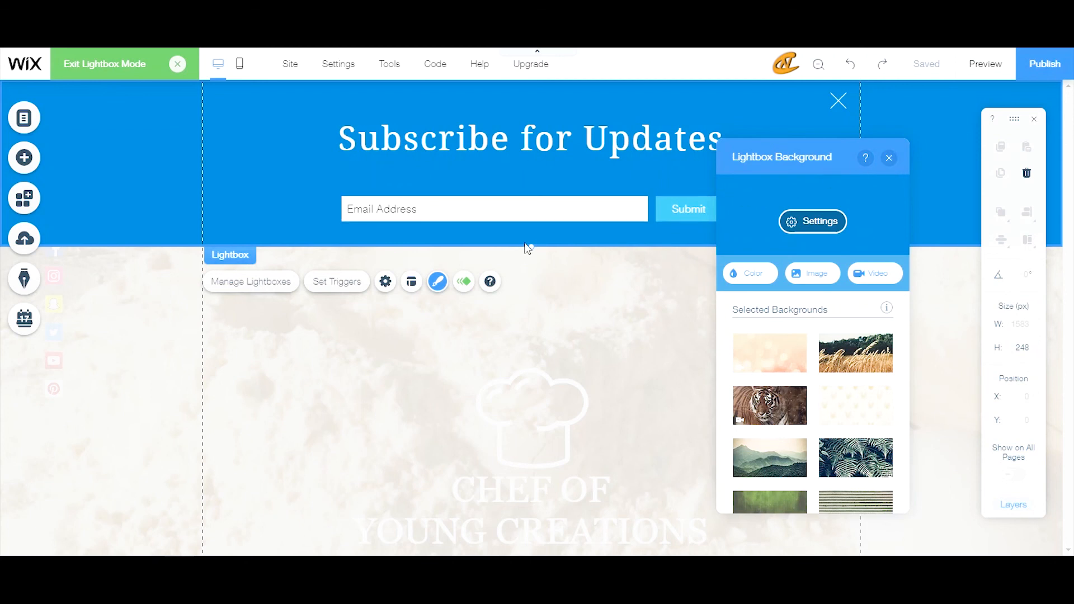
left_click(889, 157)
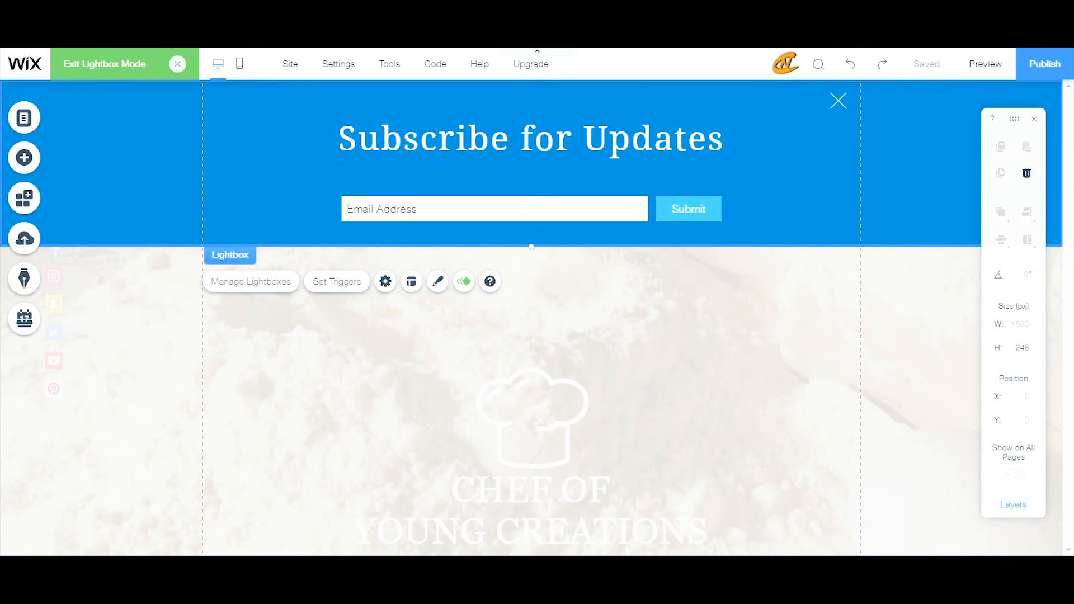
mouse_move(220, 99)
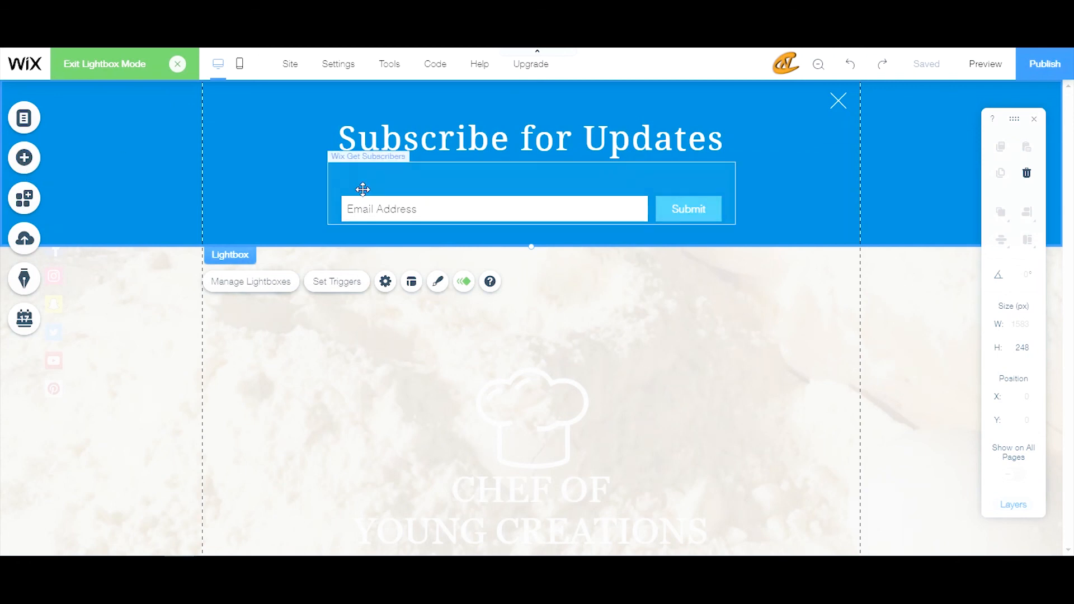
mouse_move(396, 228)
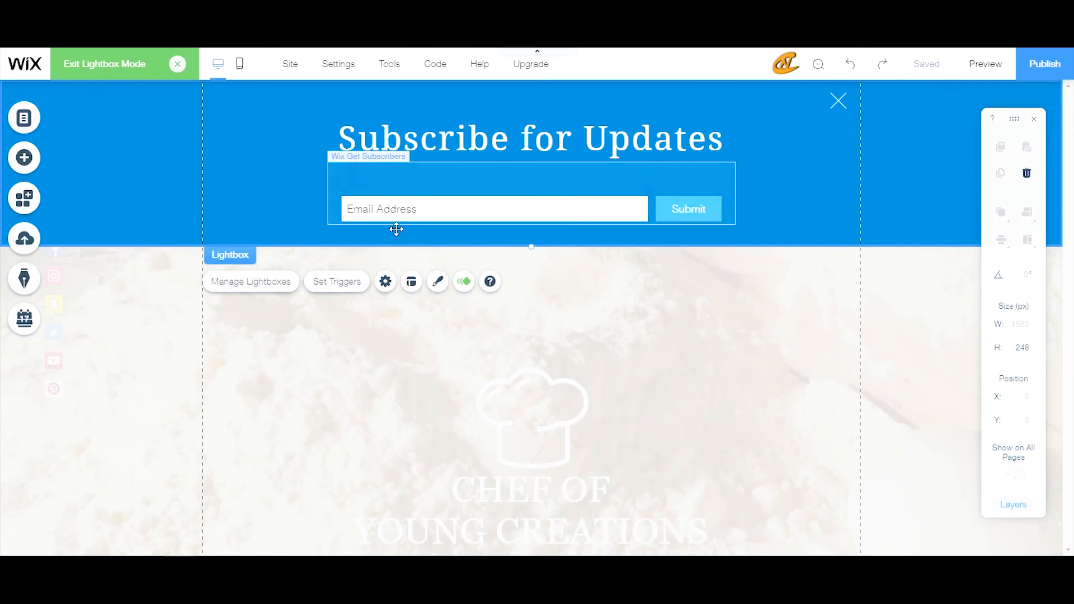